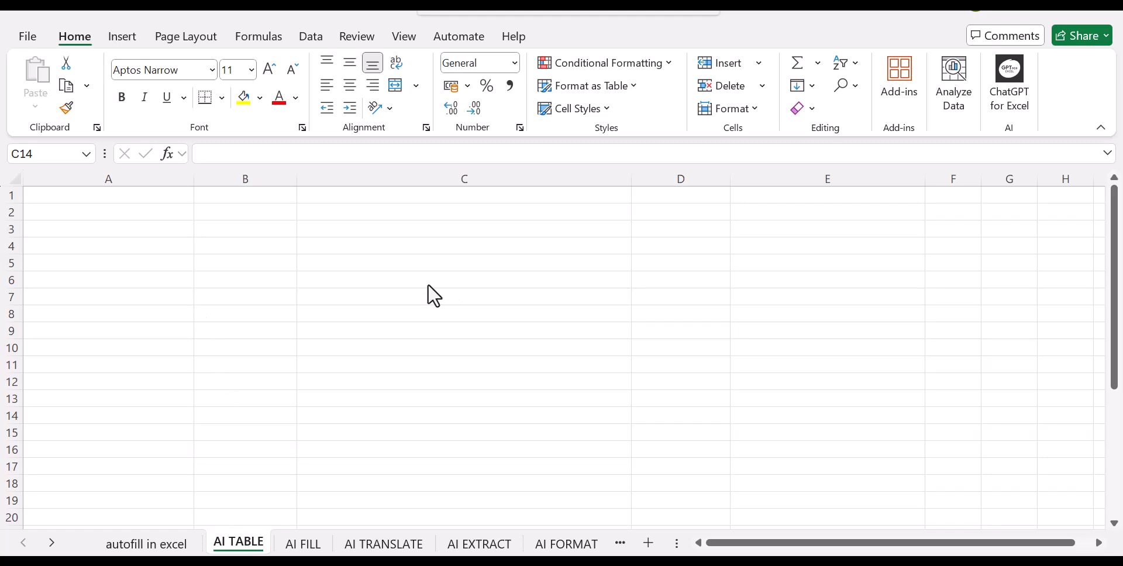
mouse_move(124, 220)
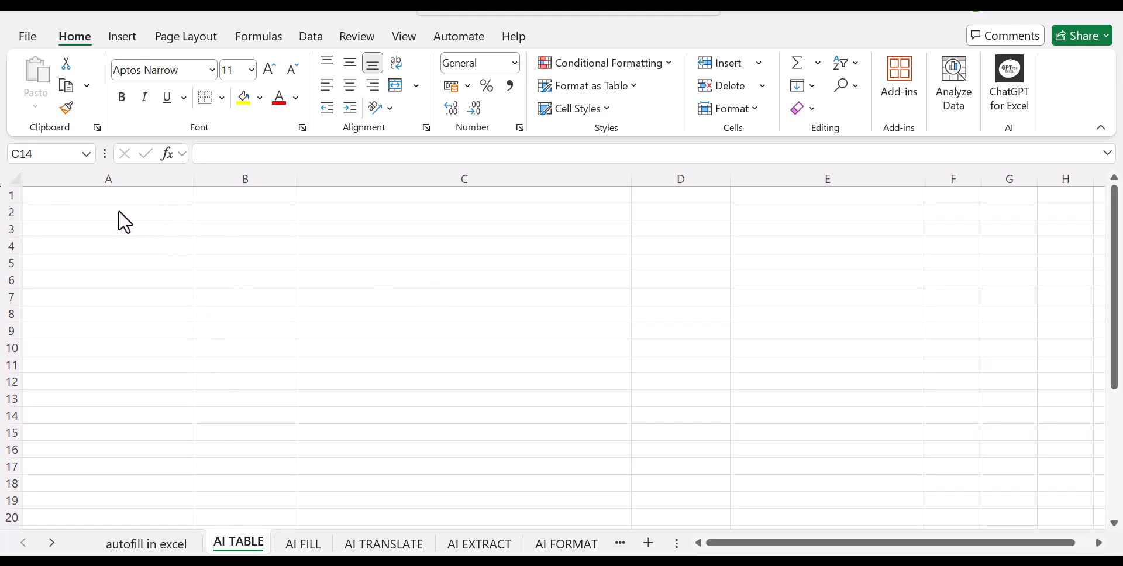
Step: Enter the prompt "top 10 productivity tools in 2025" into cell A2
left_click(108, 212)
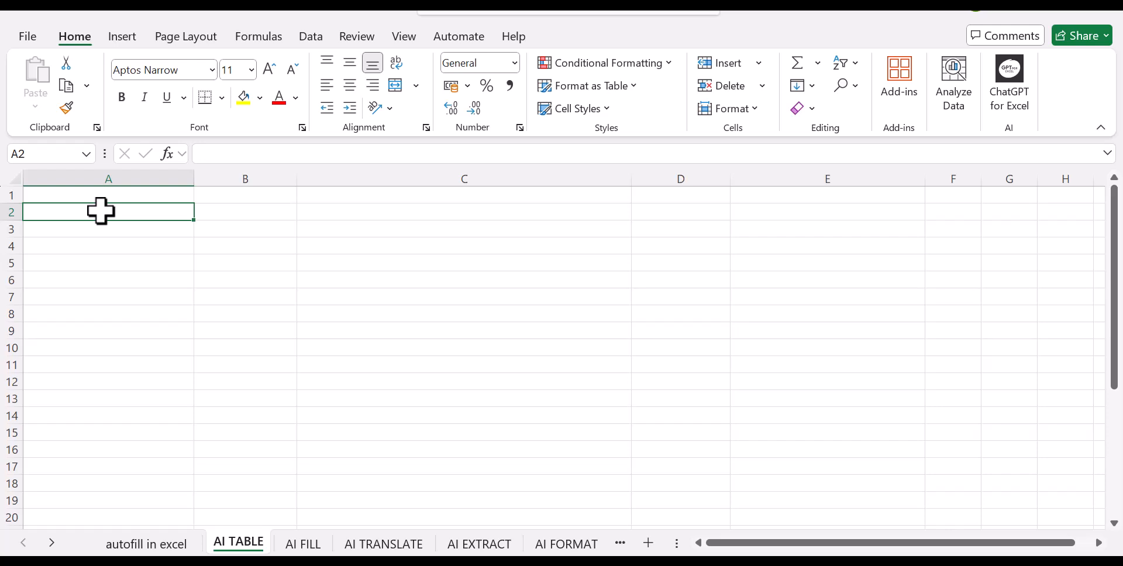
type("top")
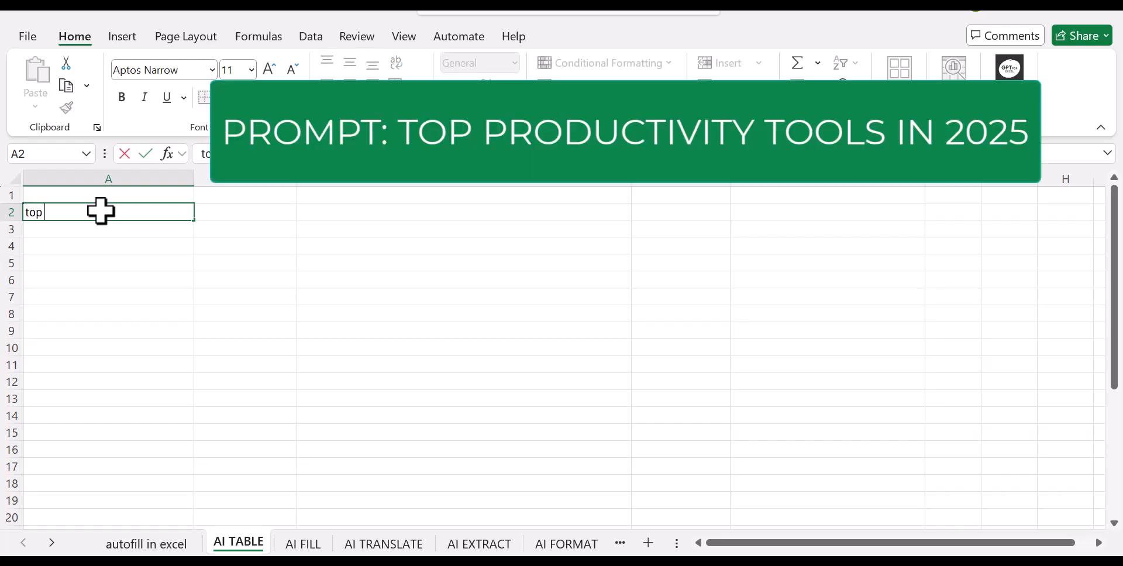
type("10 productiv")
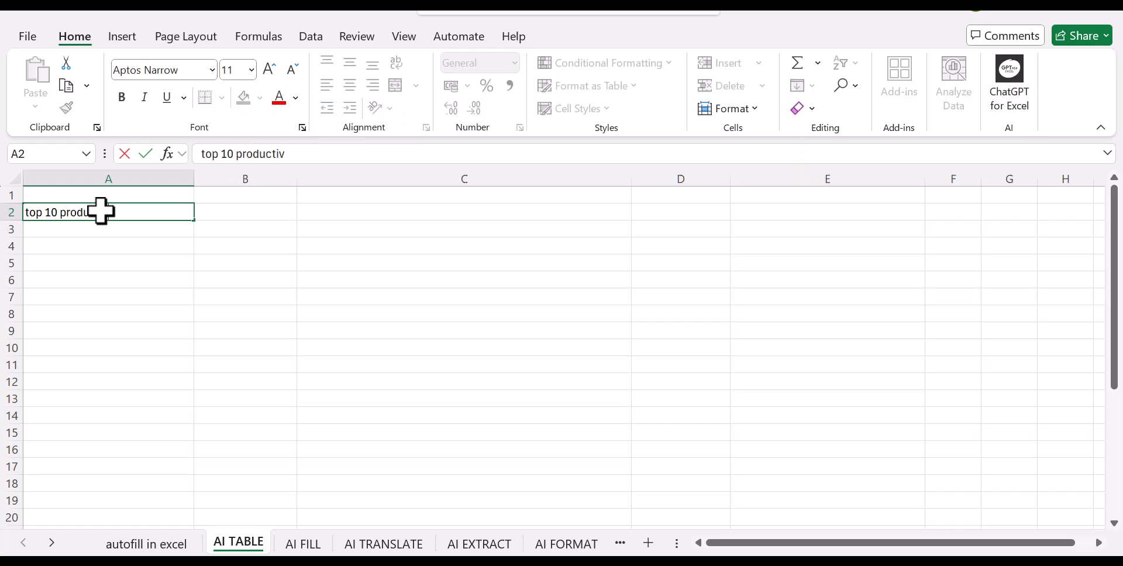
type("ity t")
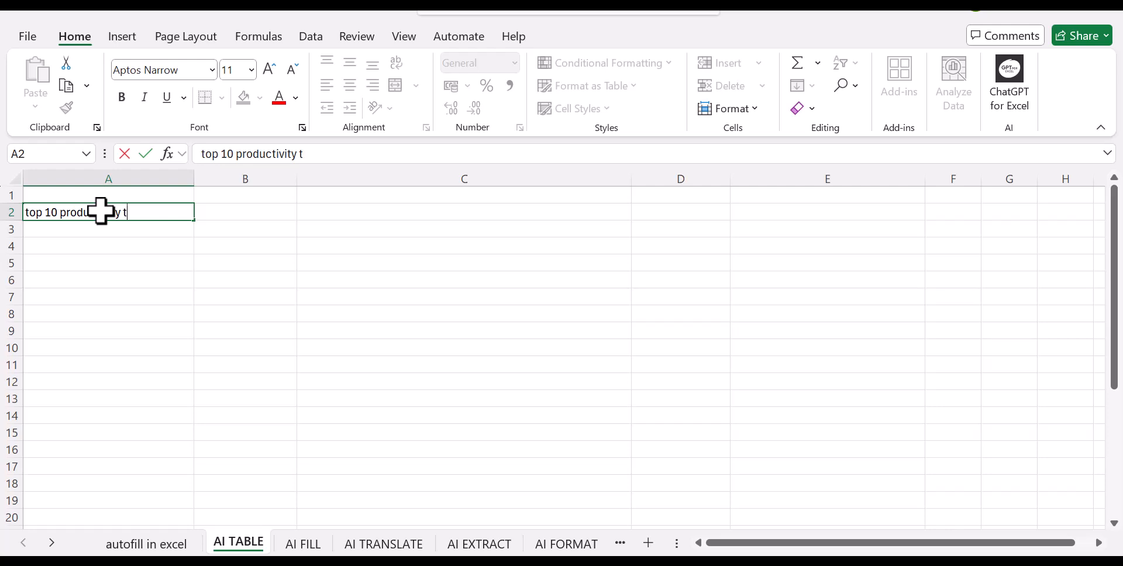
type("ools i")
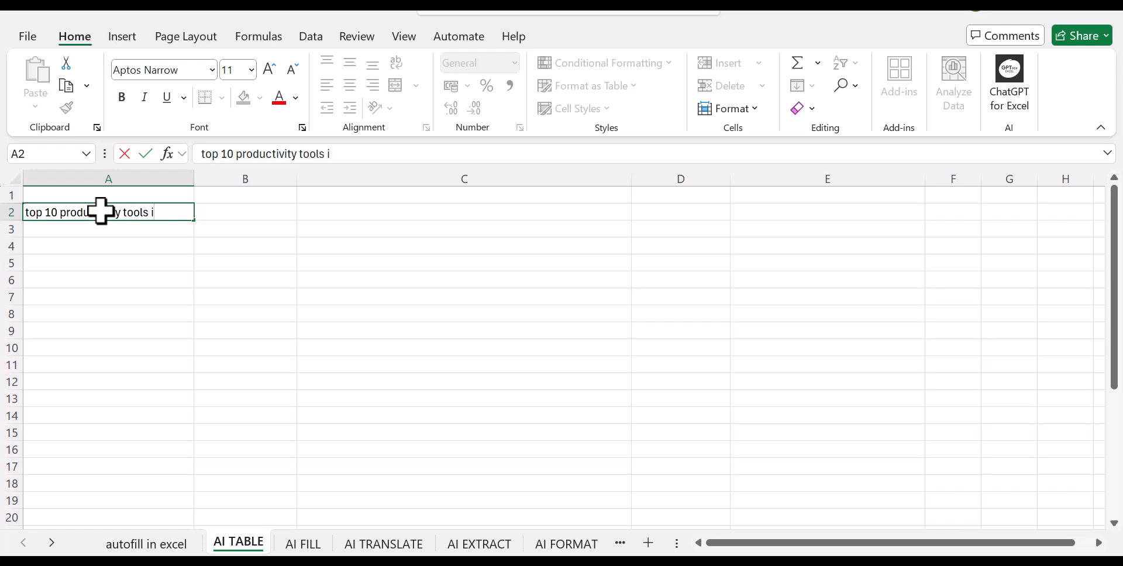
type("n 2025")
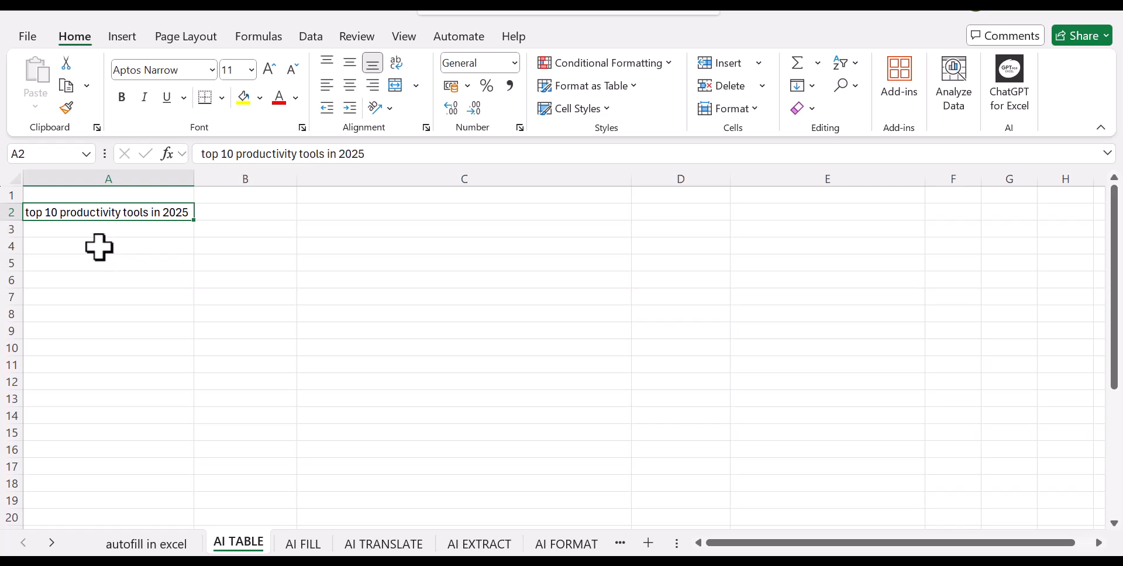
Step: Enter =AI.TABLE(A2) in A4 to generate the ten-row productivity tools table
left_click(108, 245)
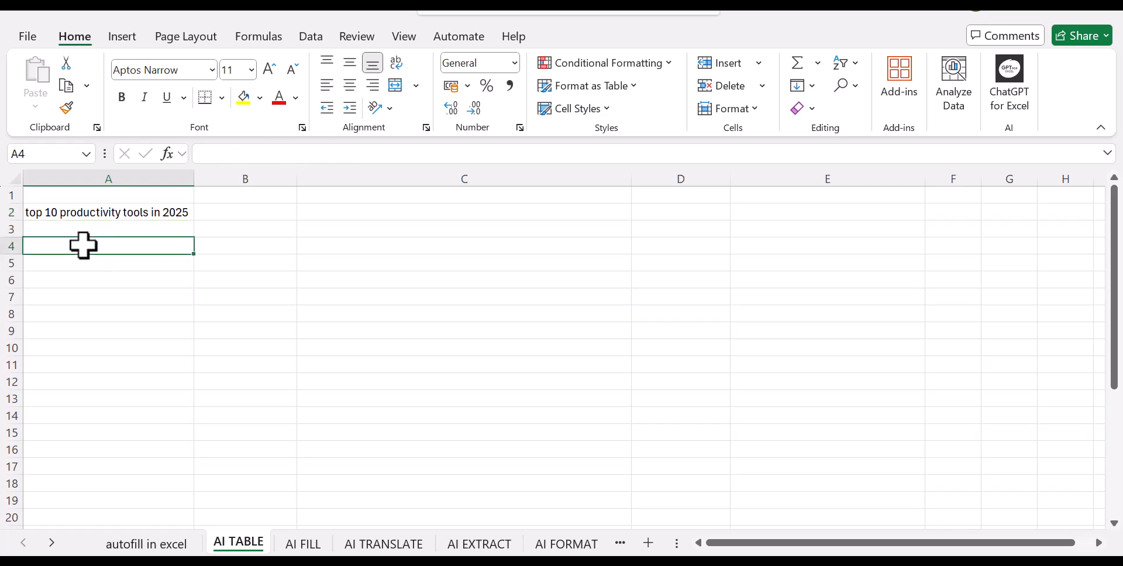
type("=ai")
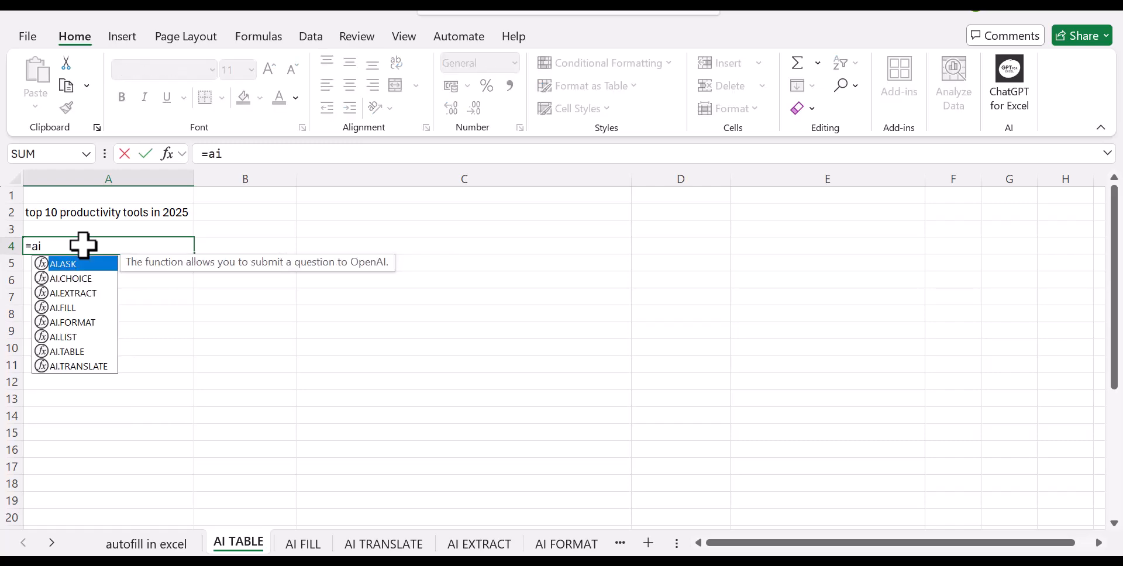
type(".")
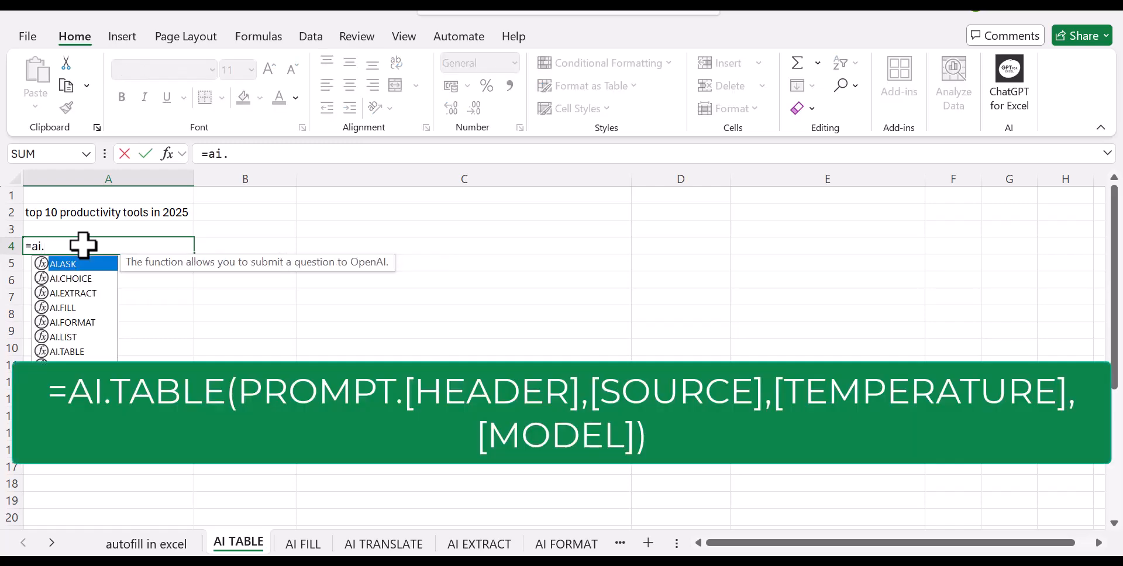
mouse_move(98, 313)
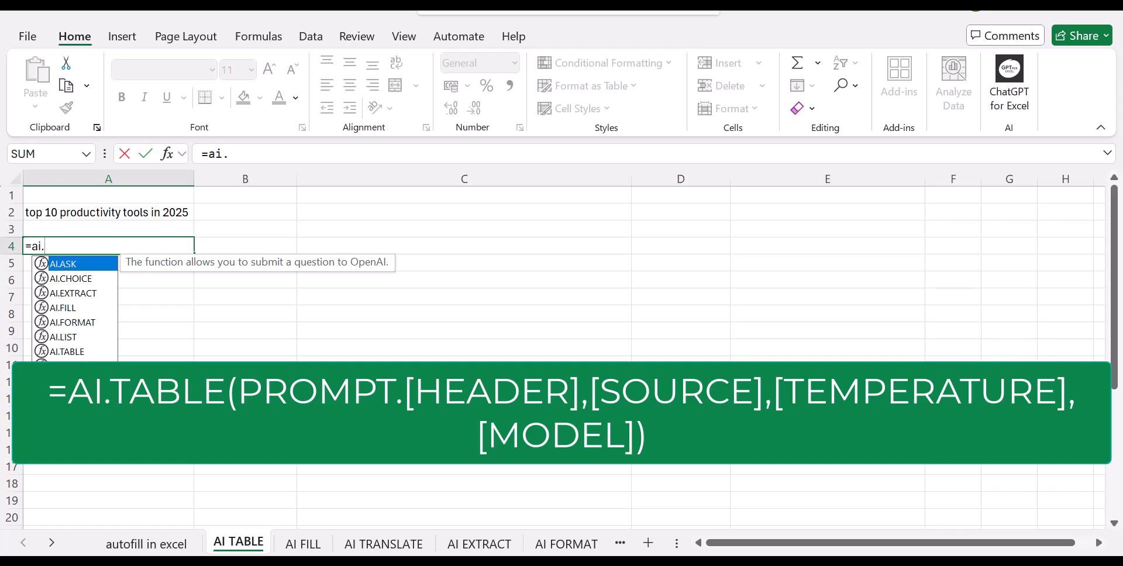
mouse_move(65, 351)
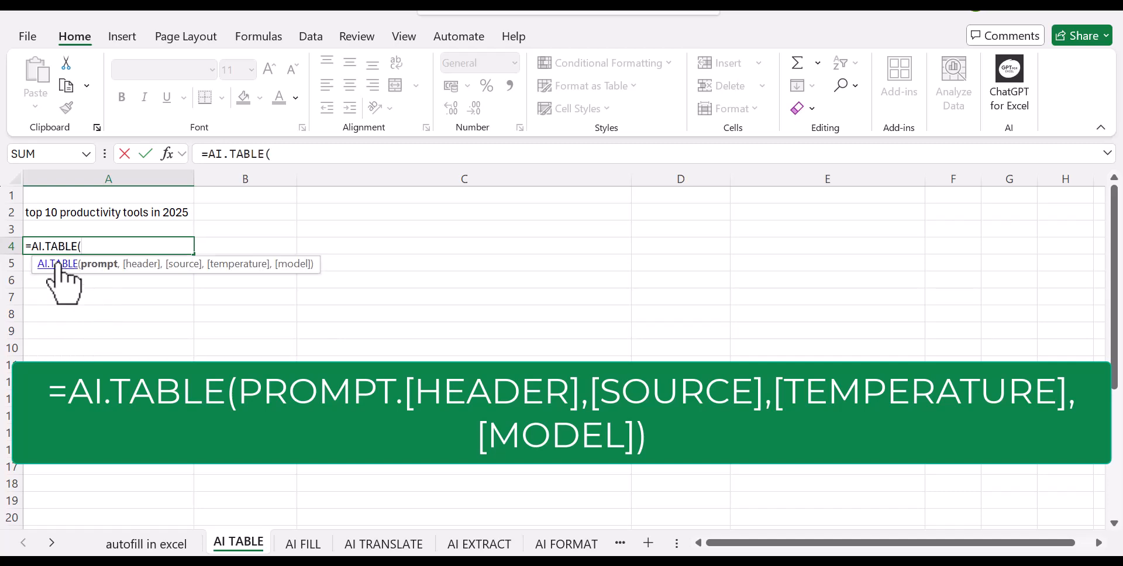
mouse_move(147, 269)
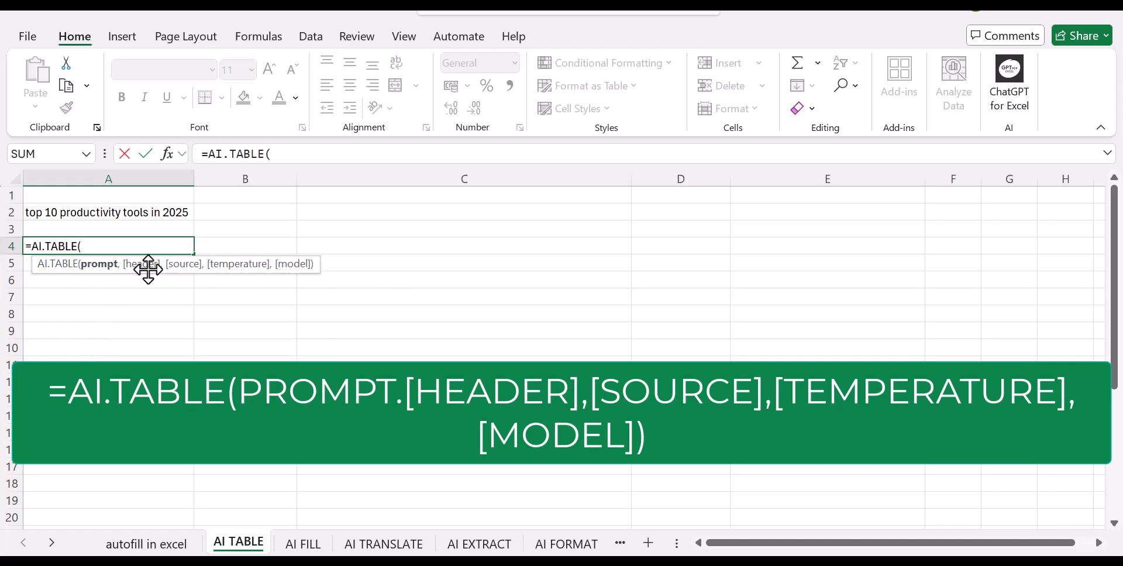
mouse_move(168, 287)
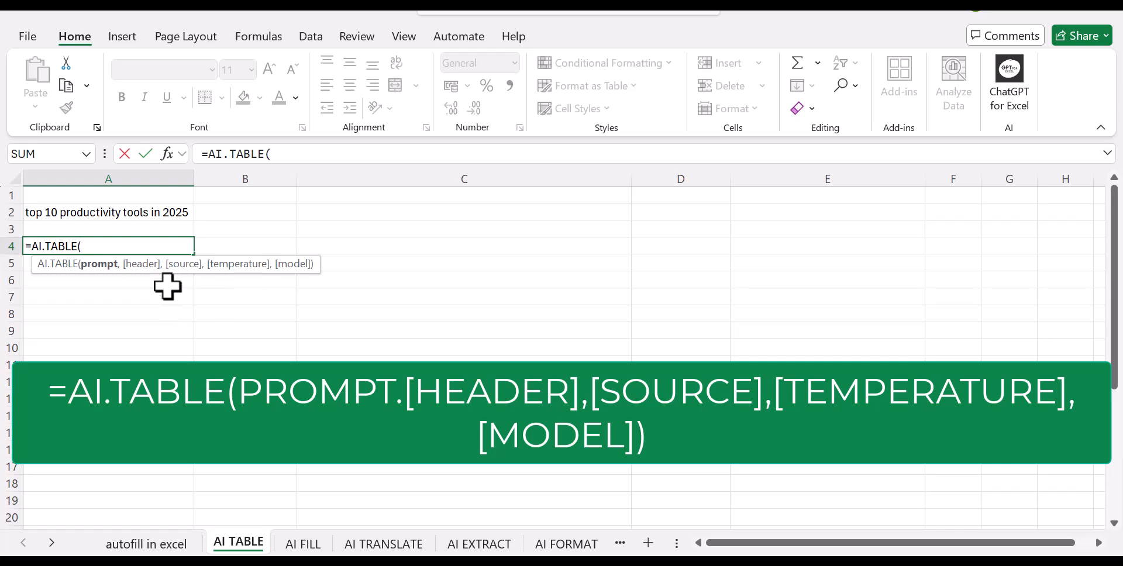
mouse_move(154, 282)
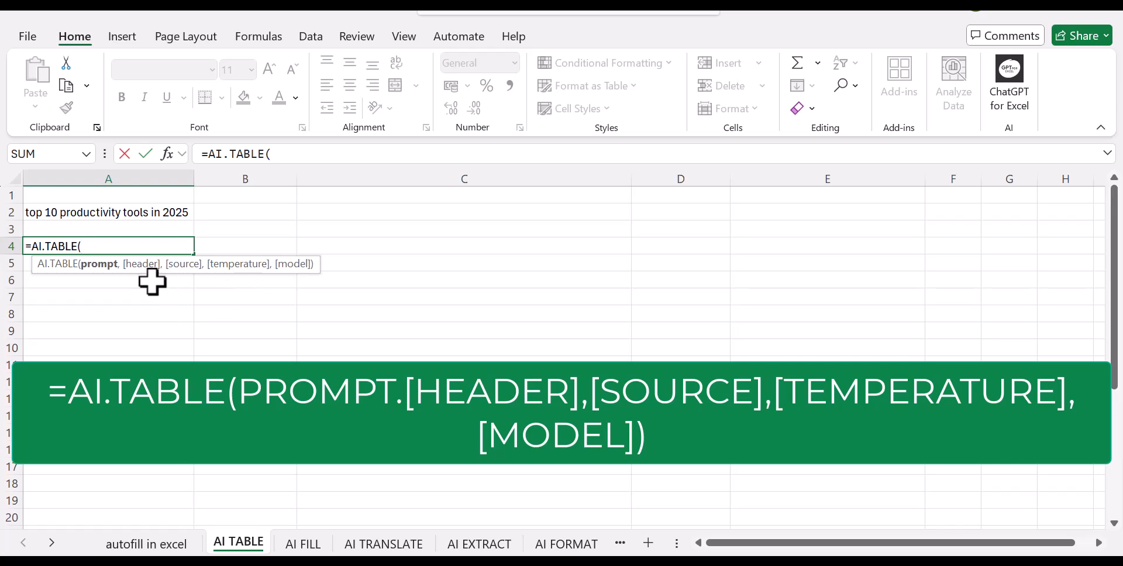
mouse_move(117, 283)
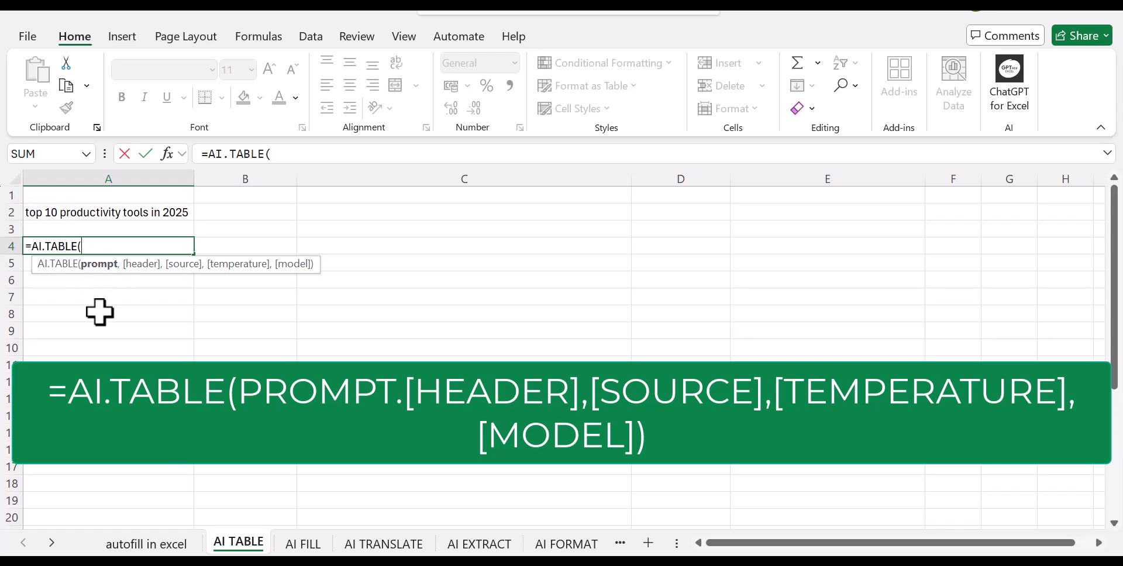
left_click(108, 212)
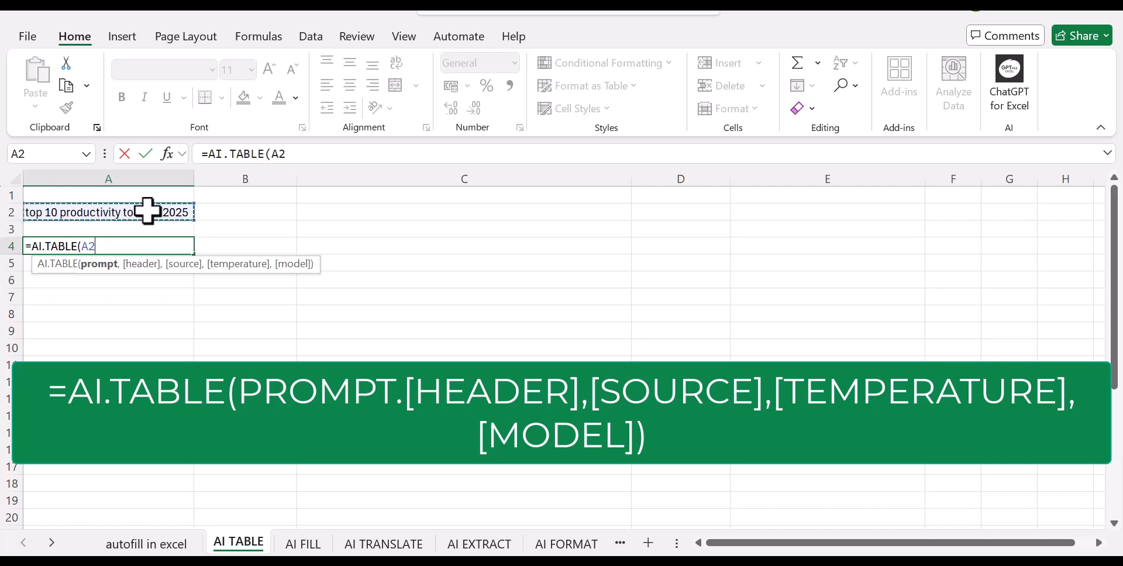
type(")")
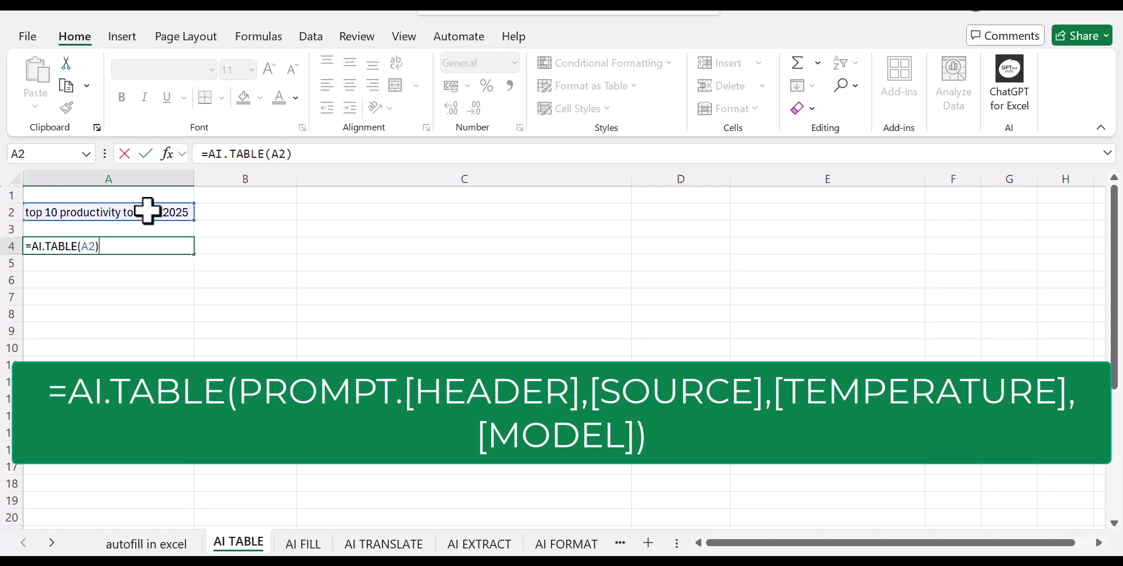
key("Enter")
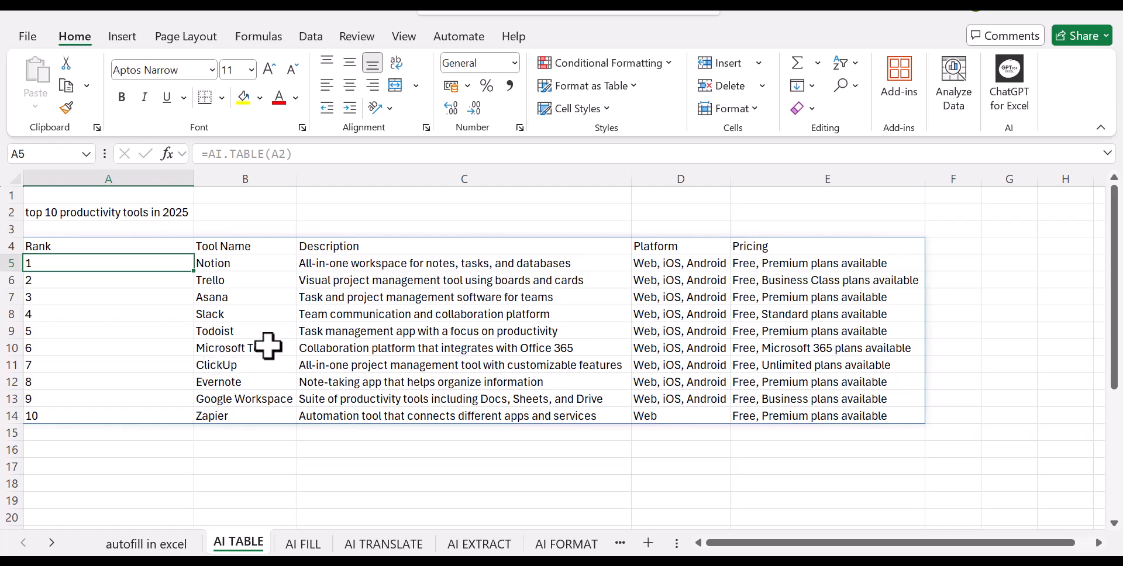
mouse_move(270, 340)
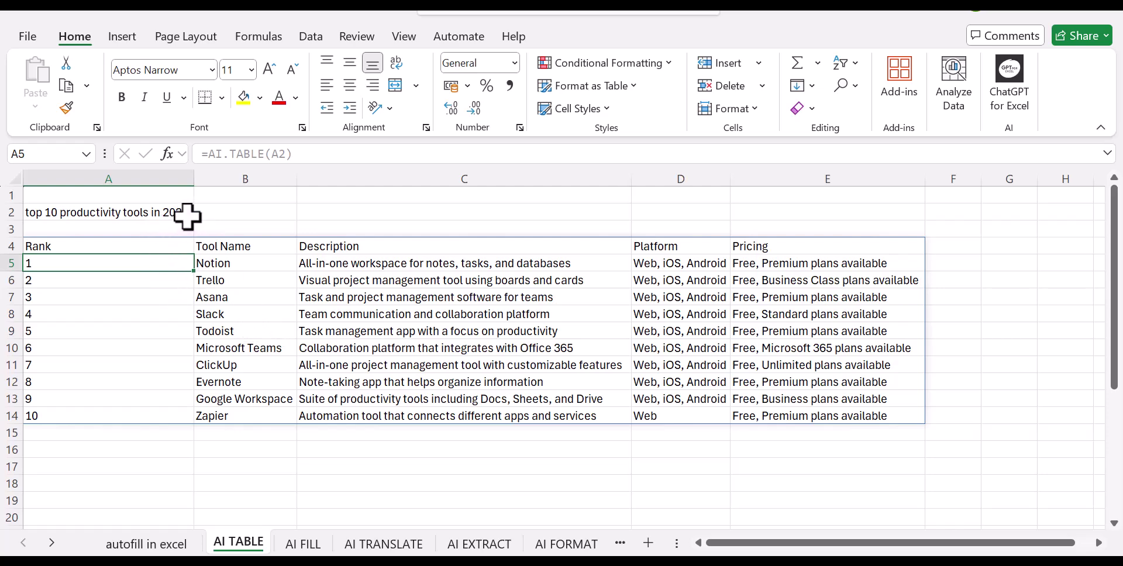
Step: Append ",year,ceo,tool" to the A2 prompt so the table regenerates with those columns
left_click(106, 211)
type(",")
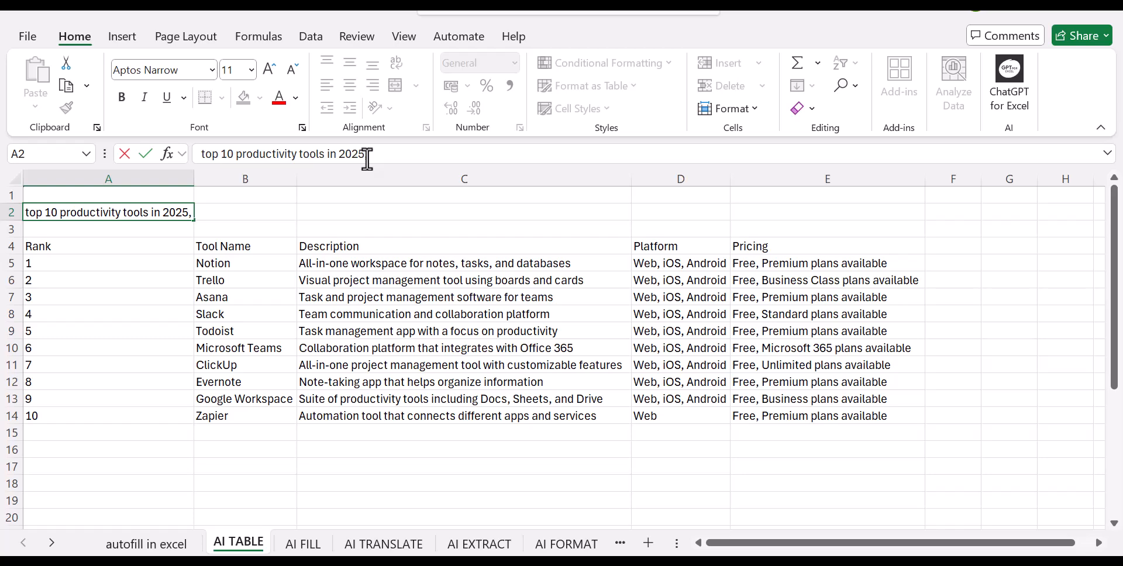
type("yer")
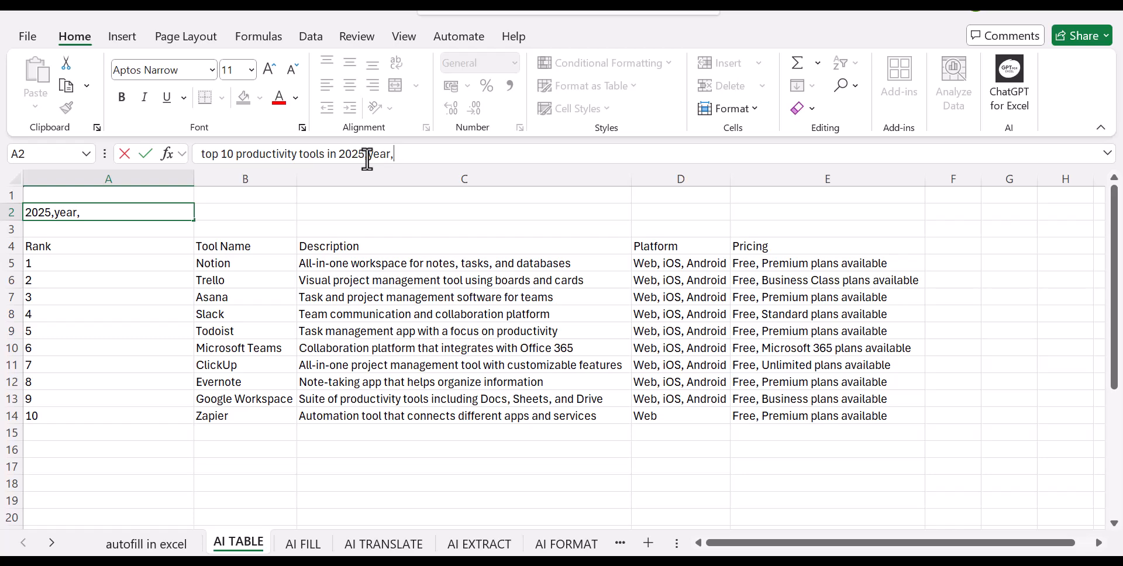
type("ceo")
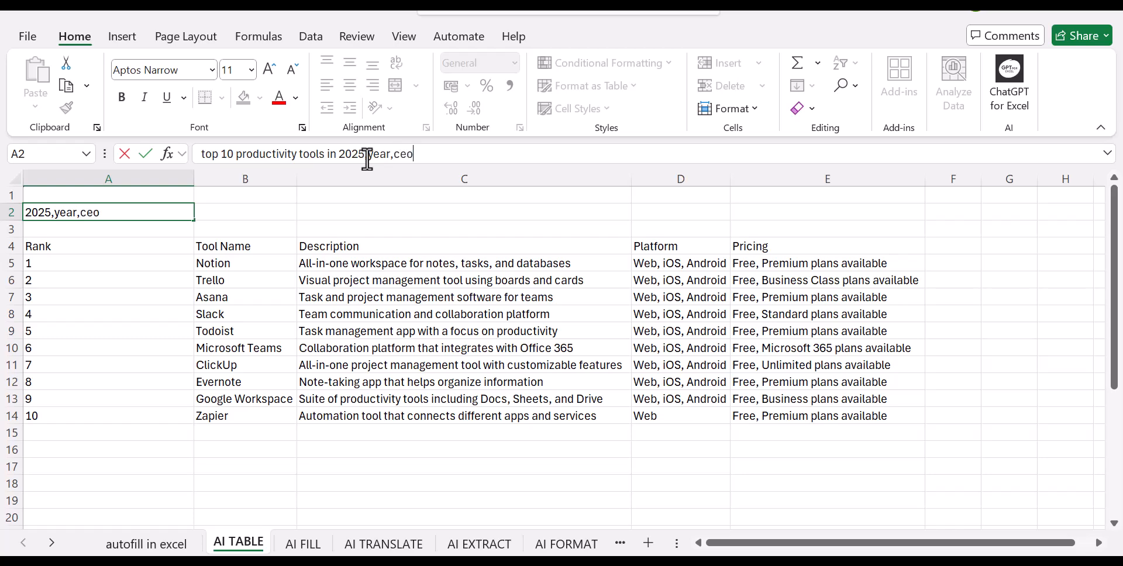
type("too")
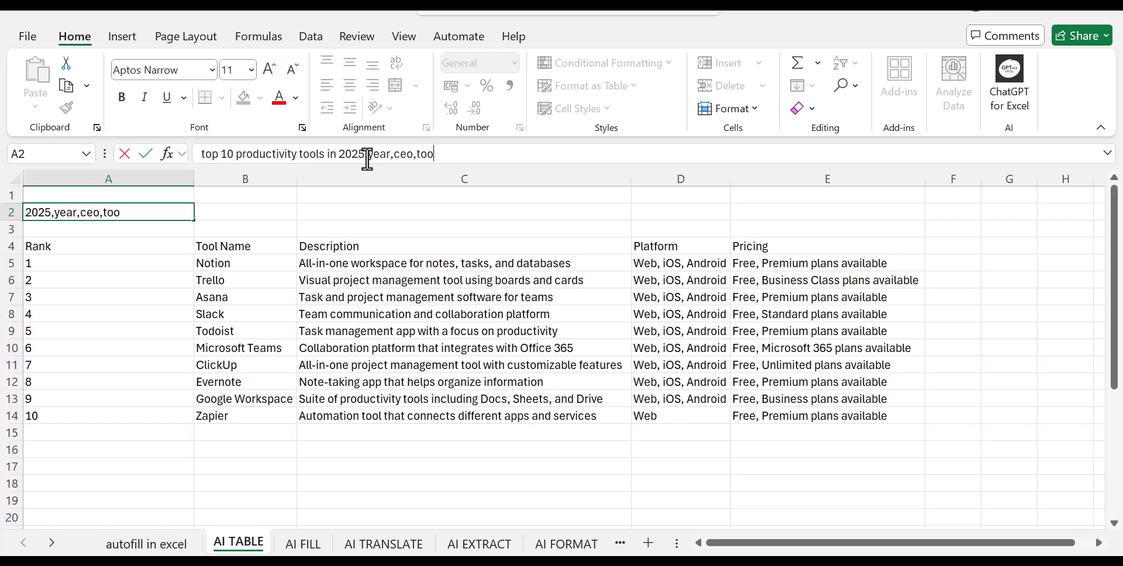
type("l")
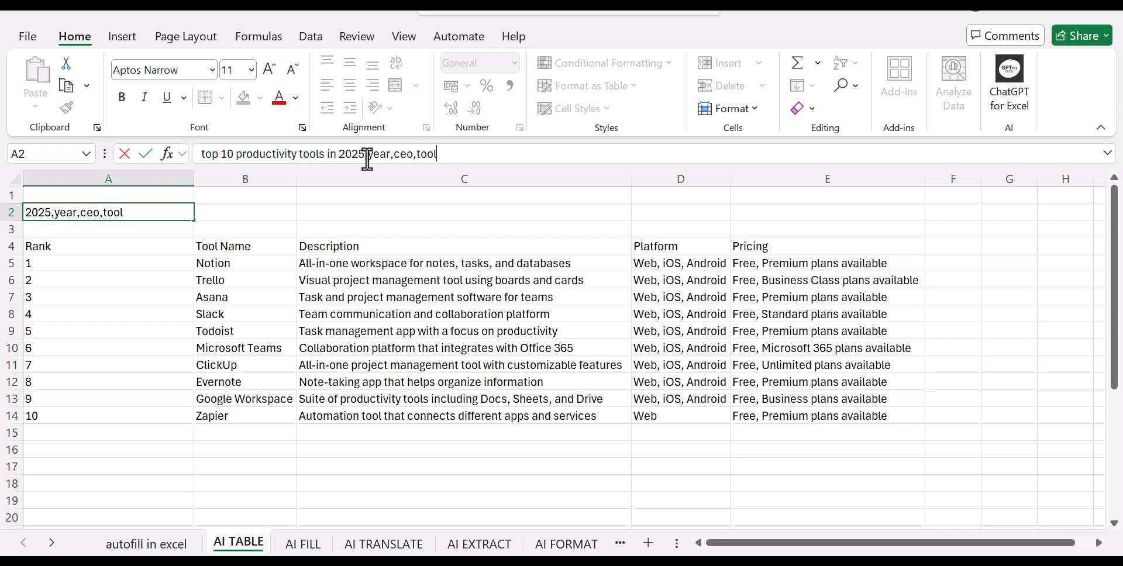
key("Enter")
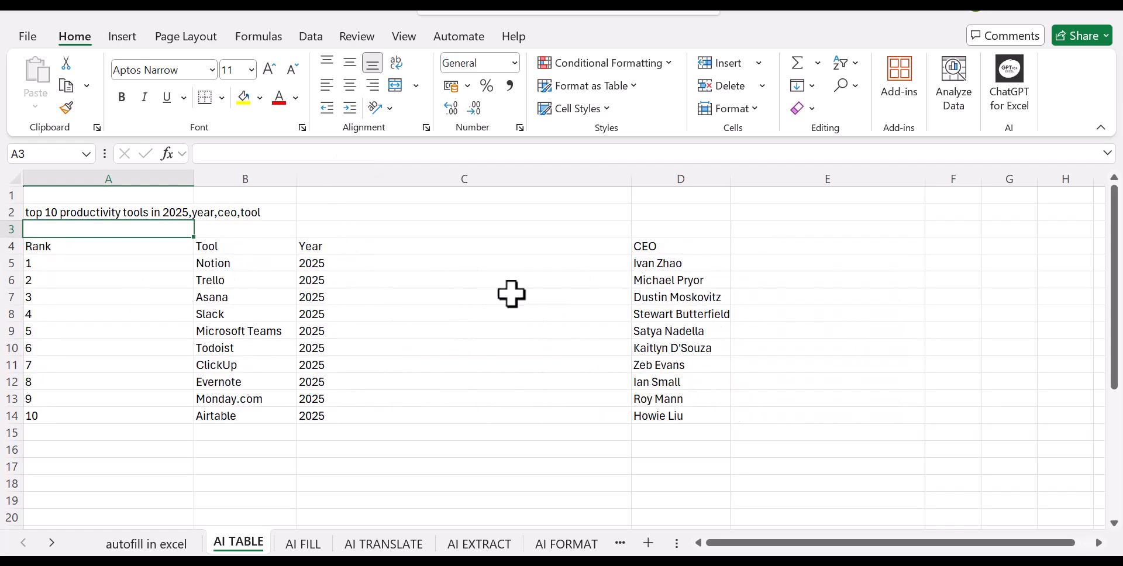
mouse_move(268, 371)
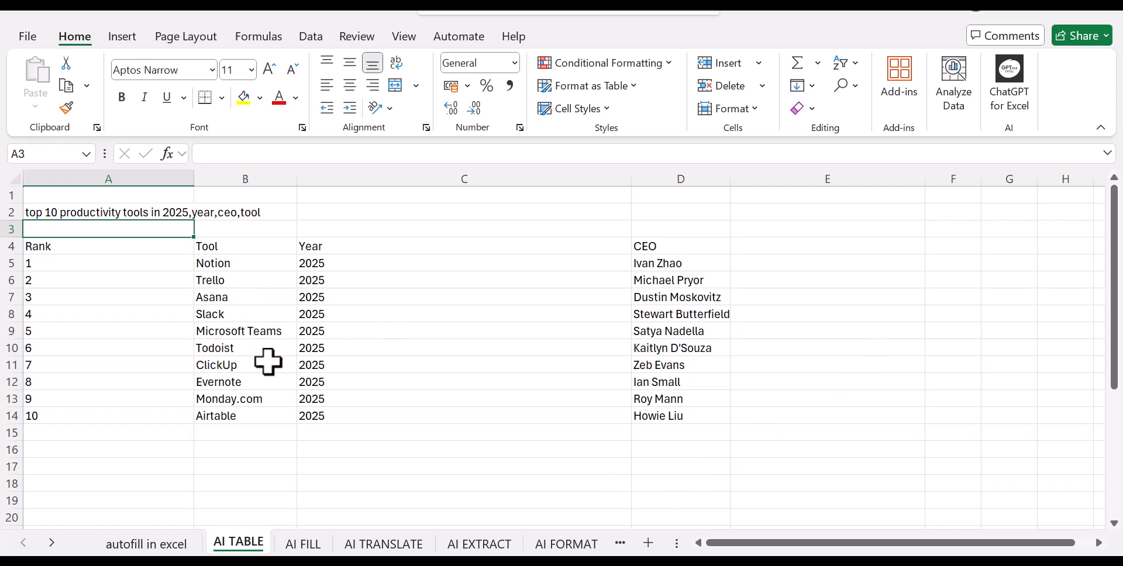
mouse_move(676, 264)
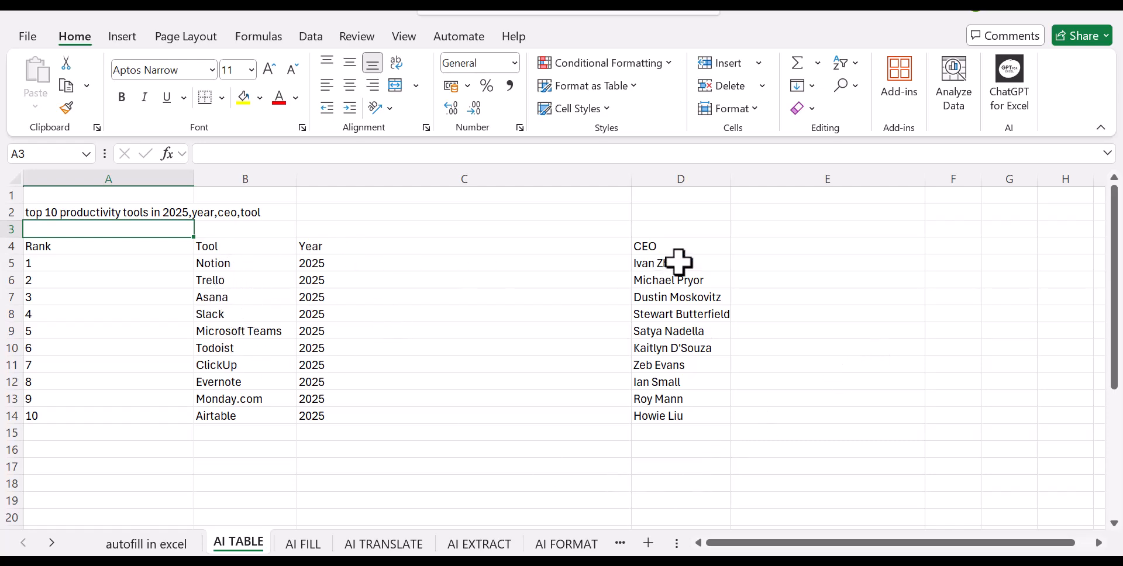
mouse_move(404, 348)
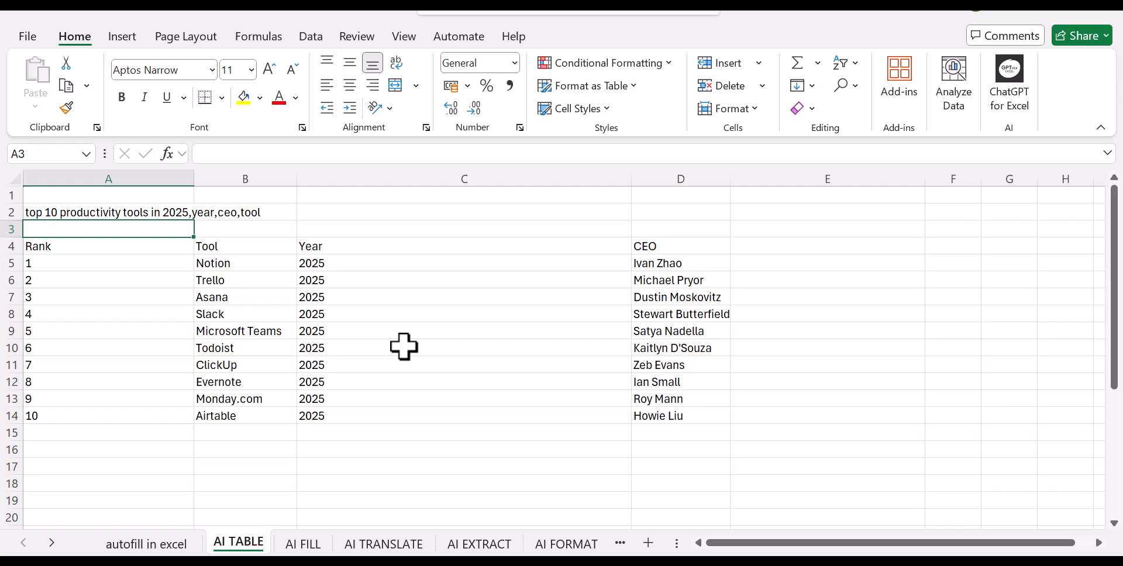
mouse_move(392, 337)
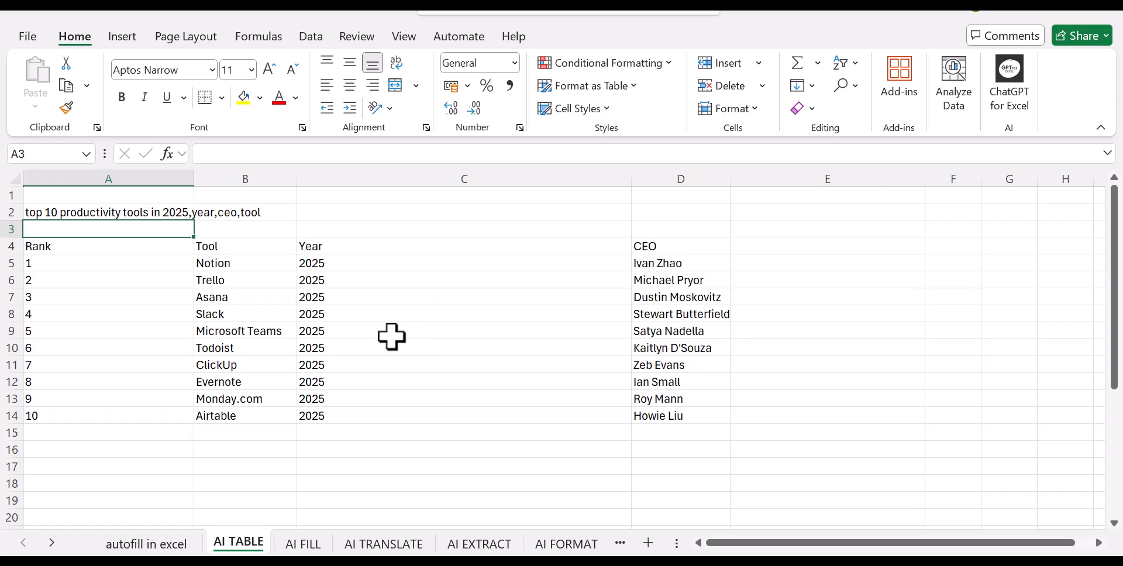
mouse_move(461, 381)
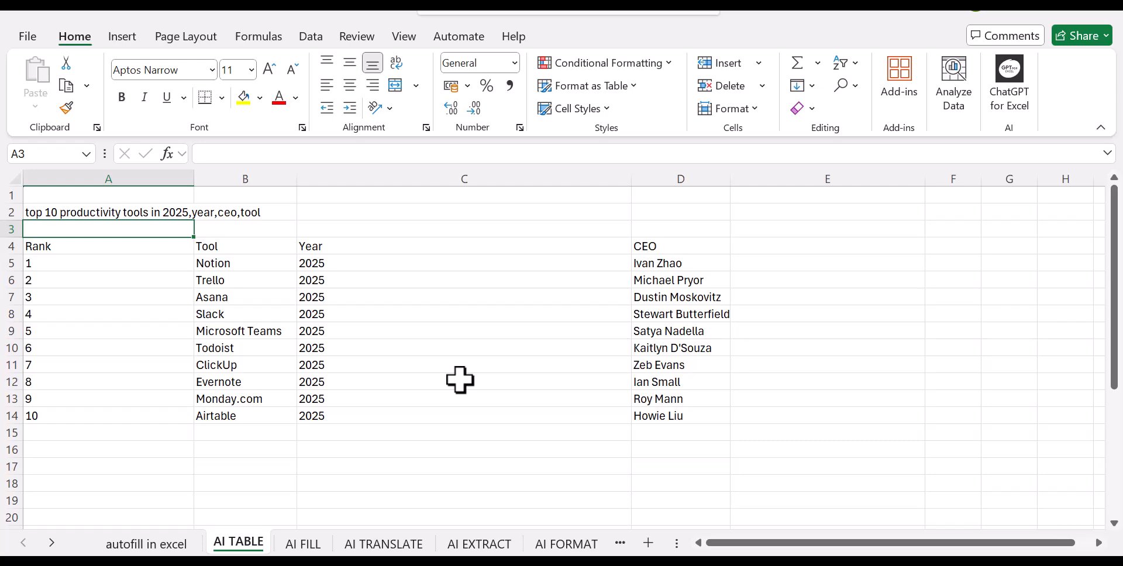
mouse_move(402, 368)
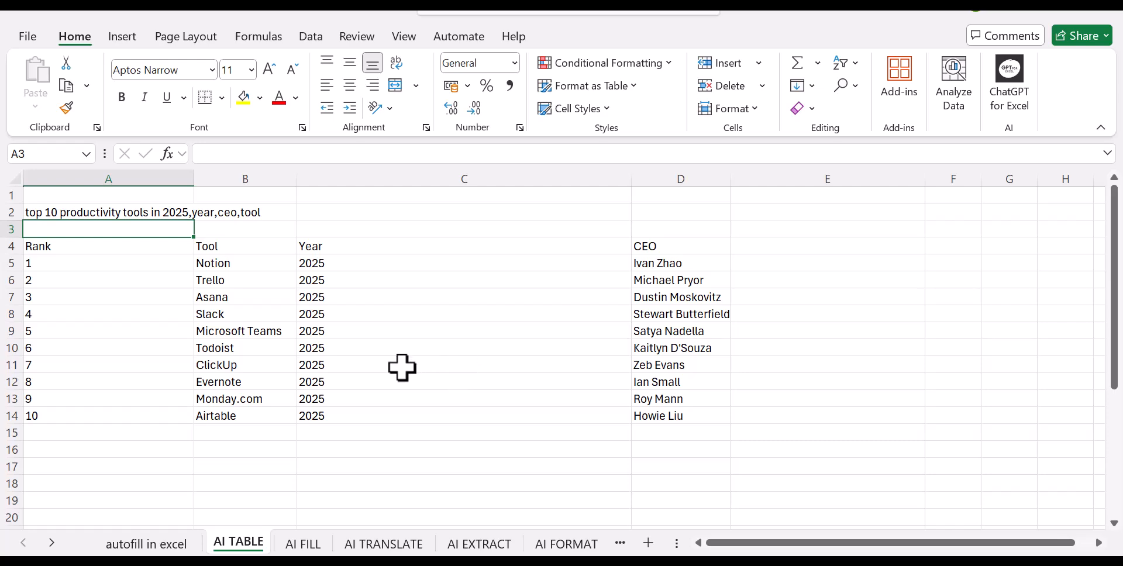
mouse_move(309, 381)
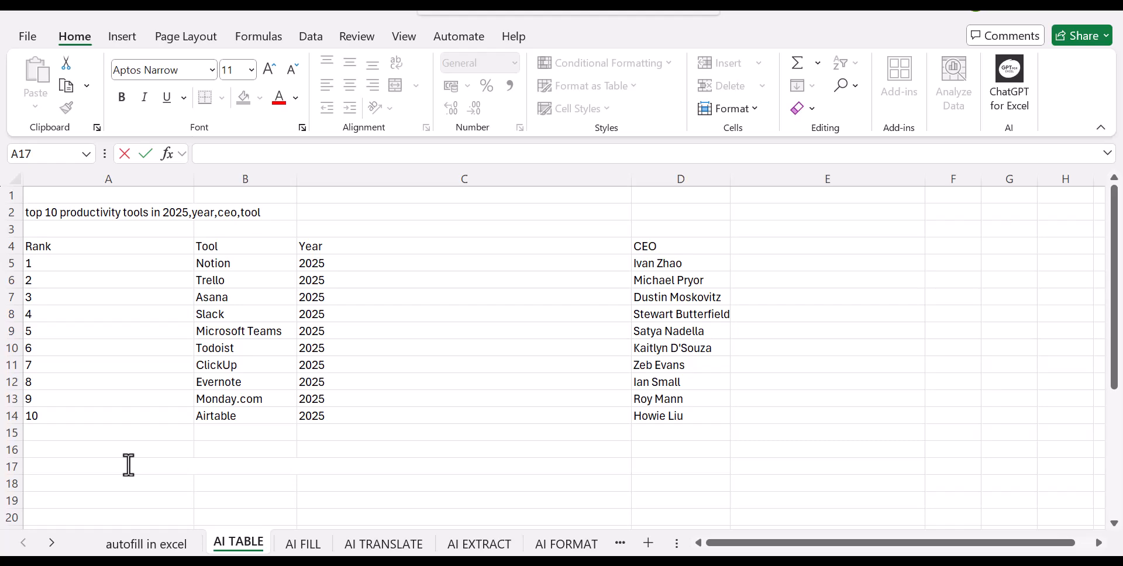
mouse_move(77, 468)
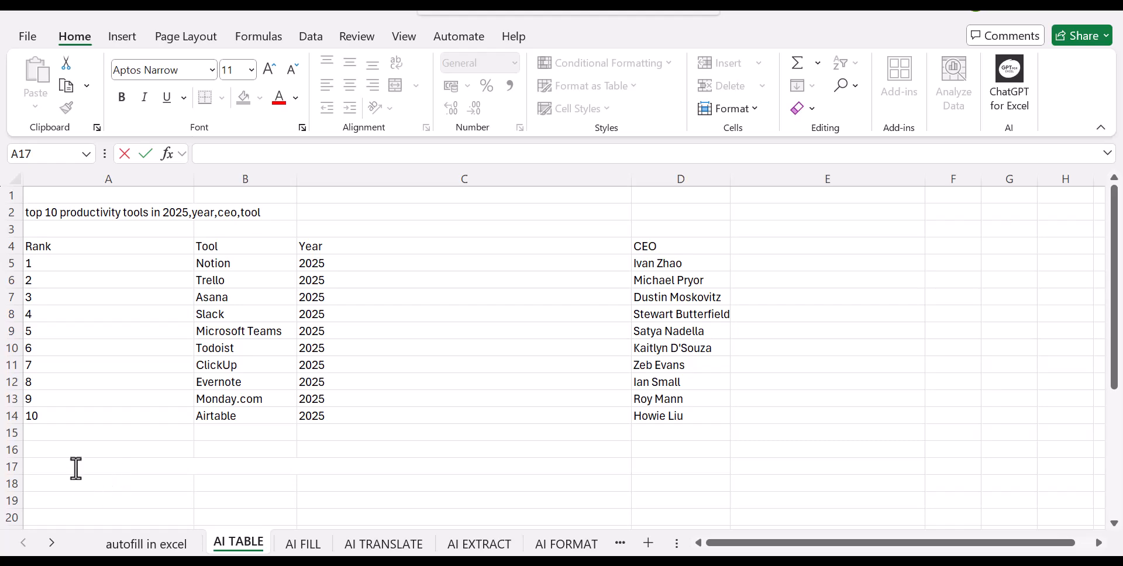
Step: Enter the headers tool, year and ceo in A17:C17 and start a formula in A18
left_click(76, 467)
type("to")
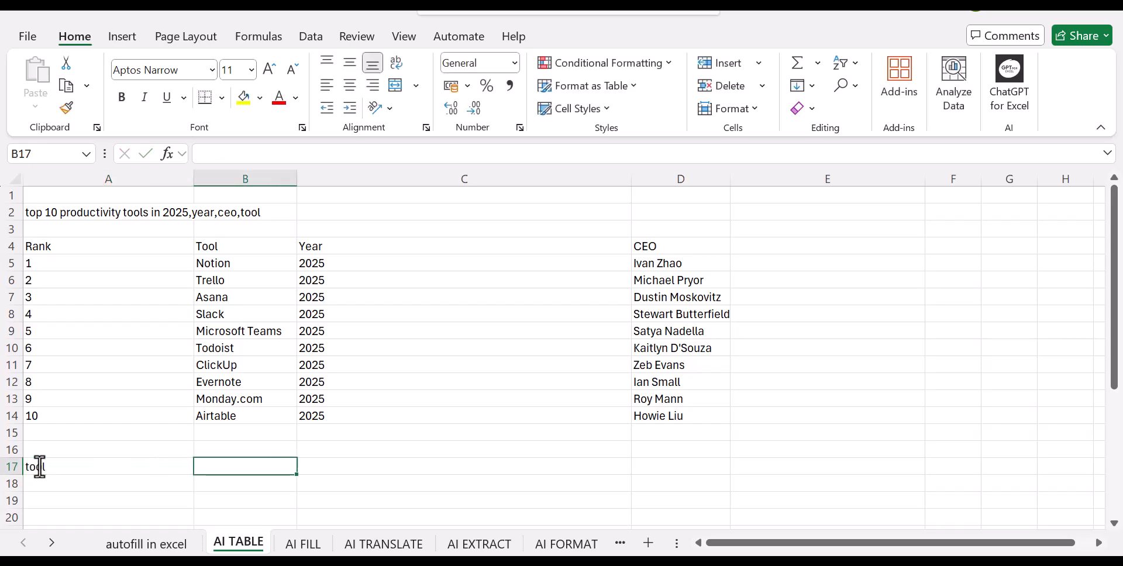
type("year")
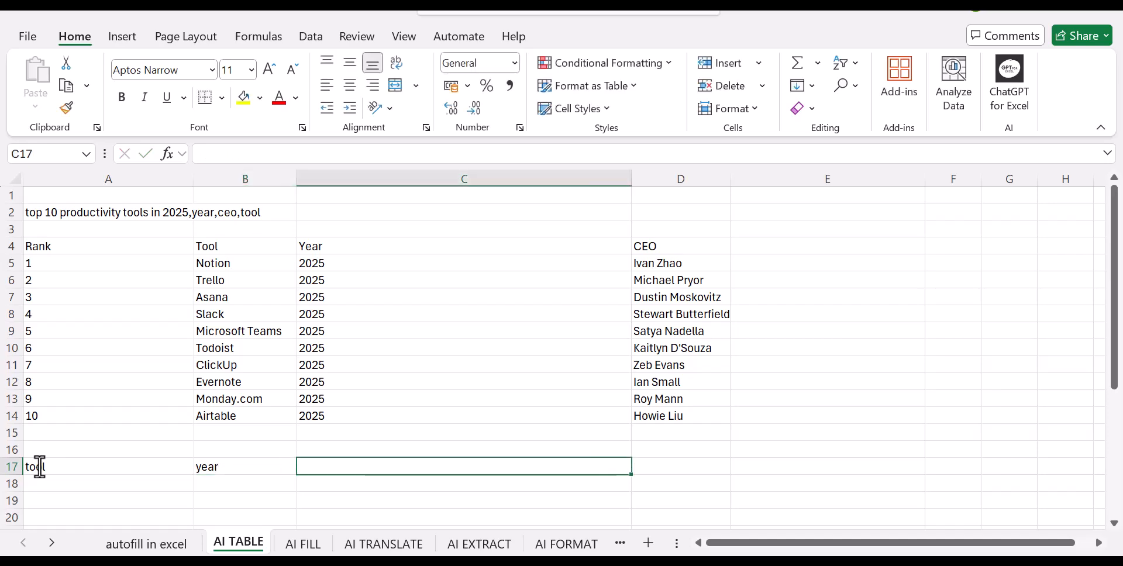
type("ceo")
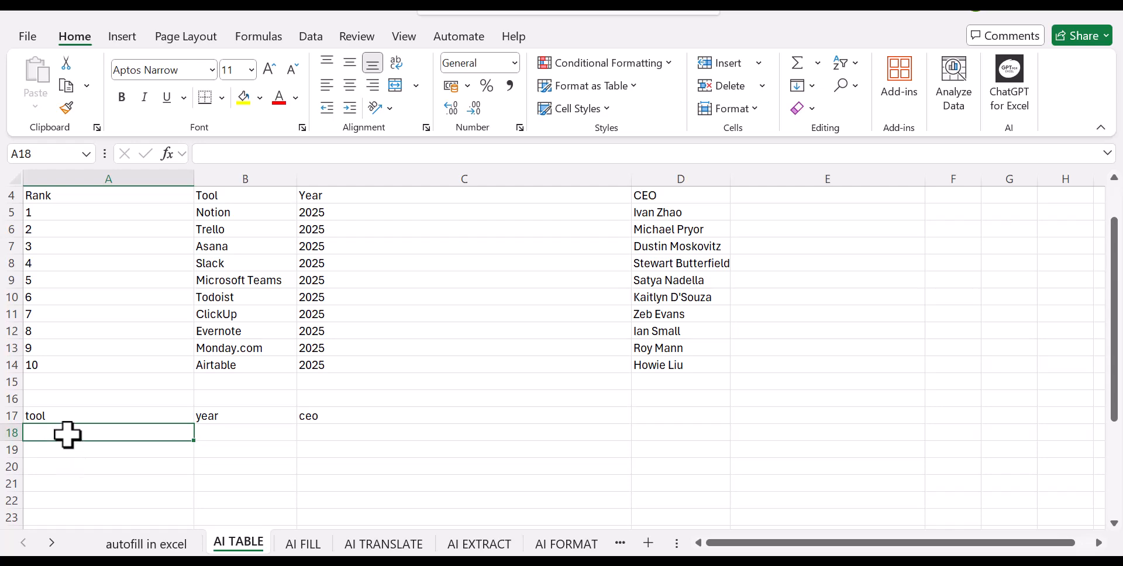
type("=")
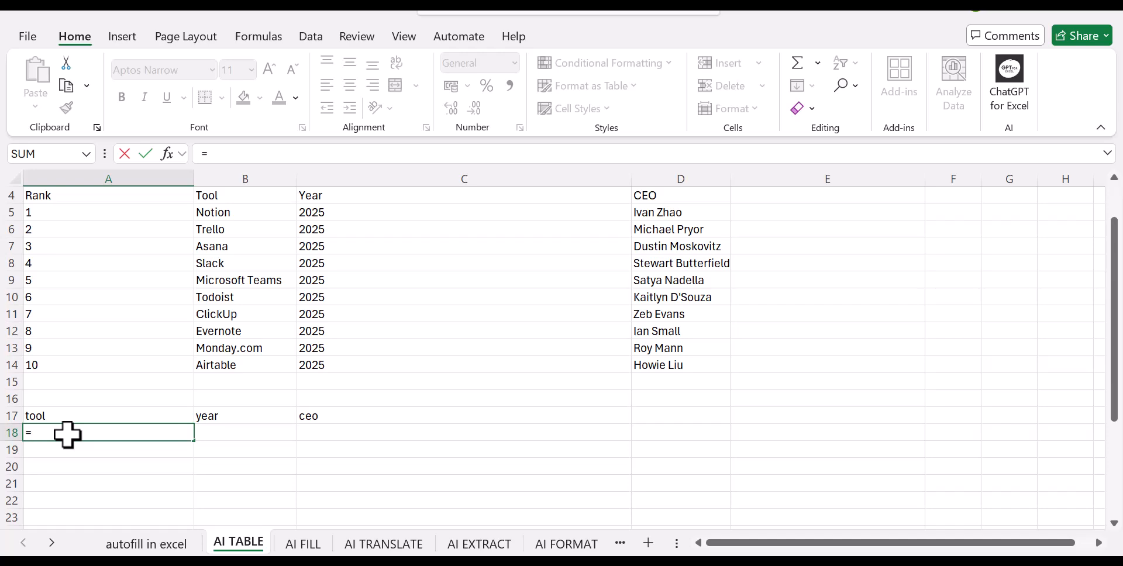
Step: Start =AI.TABLE(" in A18 from the autocomplete list, ready for the prompt text
type("ai")
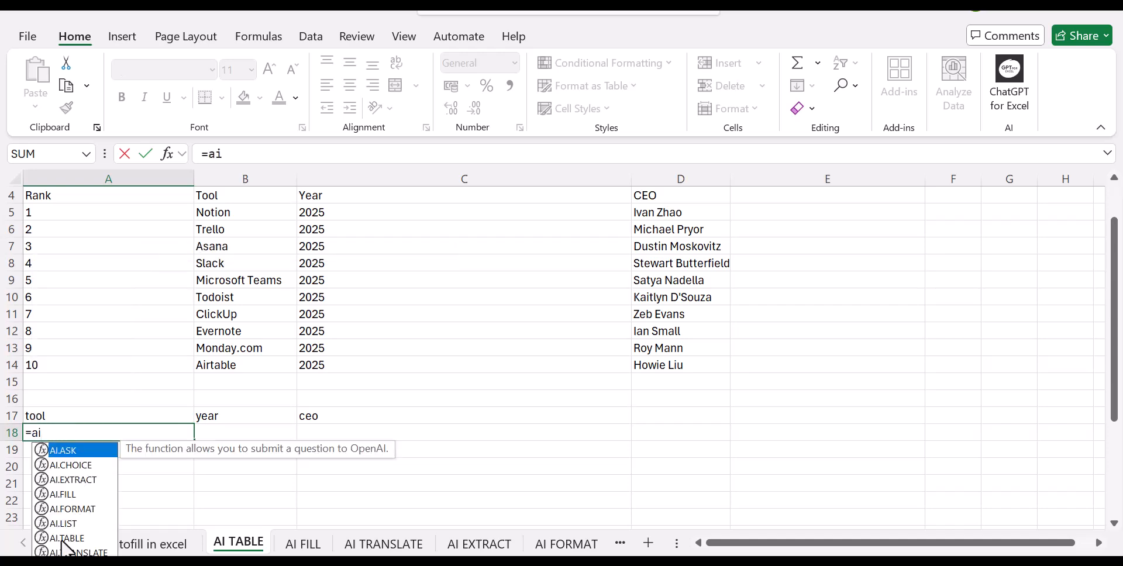
mouse_move(63, 539)
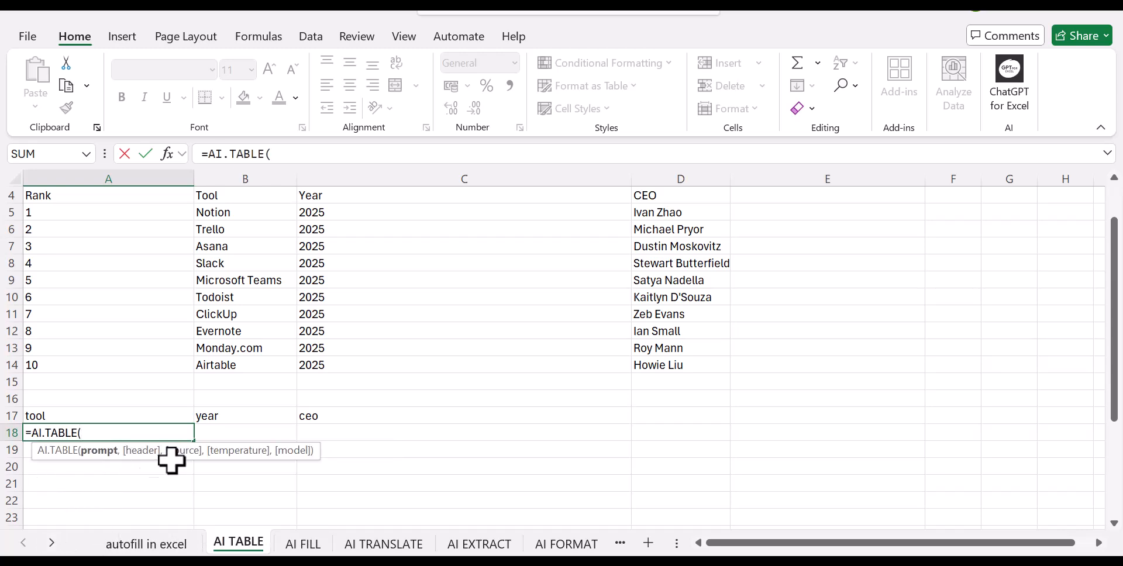
mouse_move(131, 498)
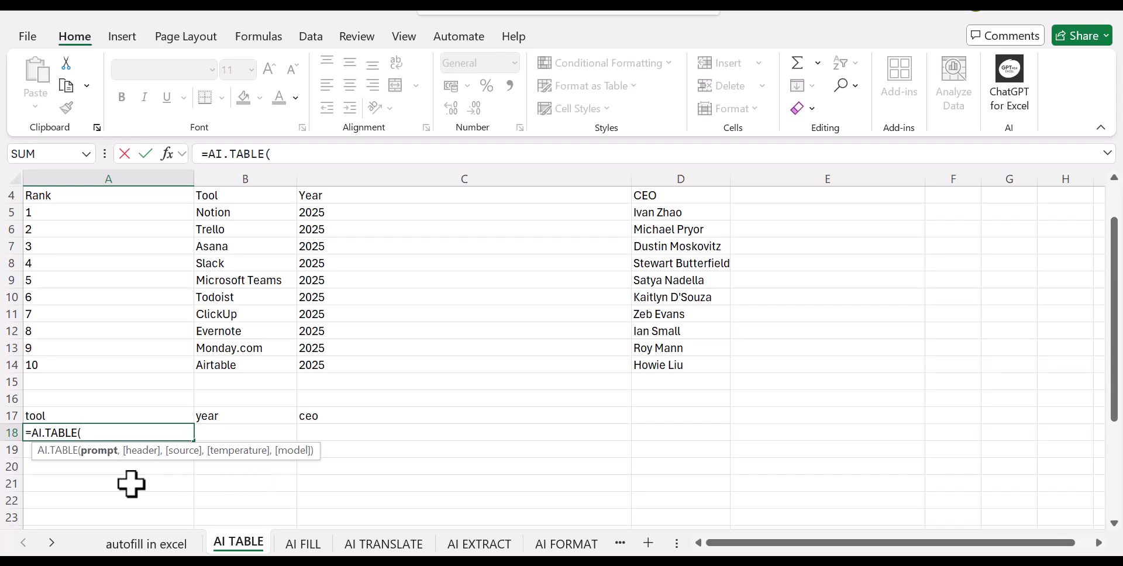
mouse_move(80, 491)
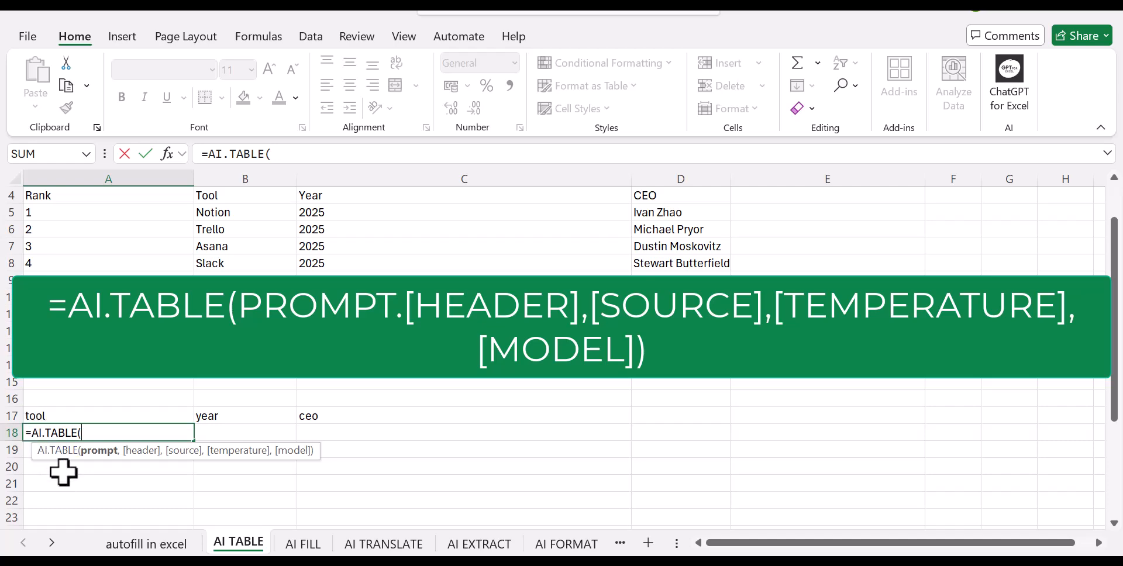
type("\"")
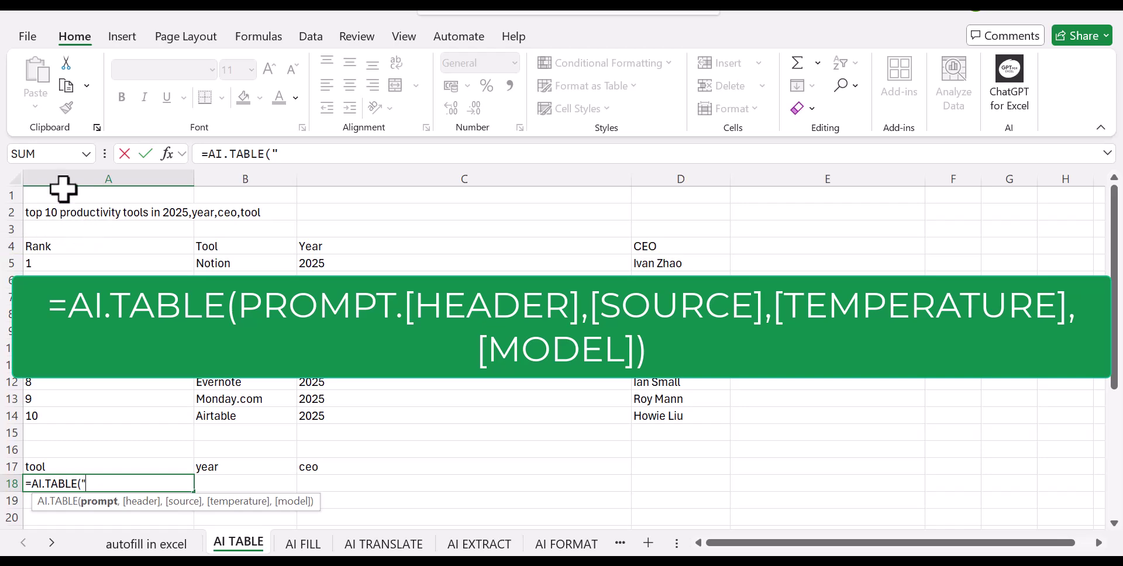
mouse_move(129, 258)
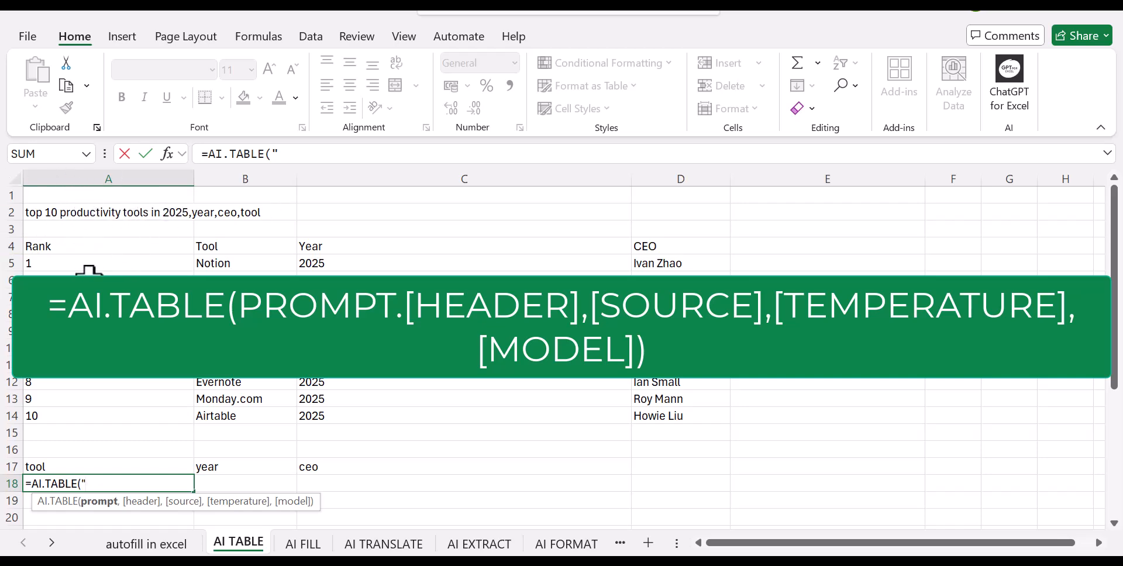
scroll("down", 3)
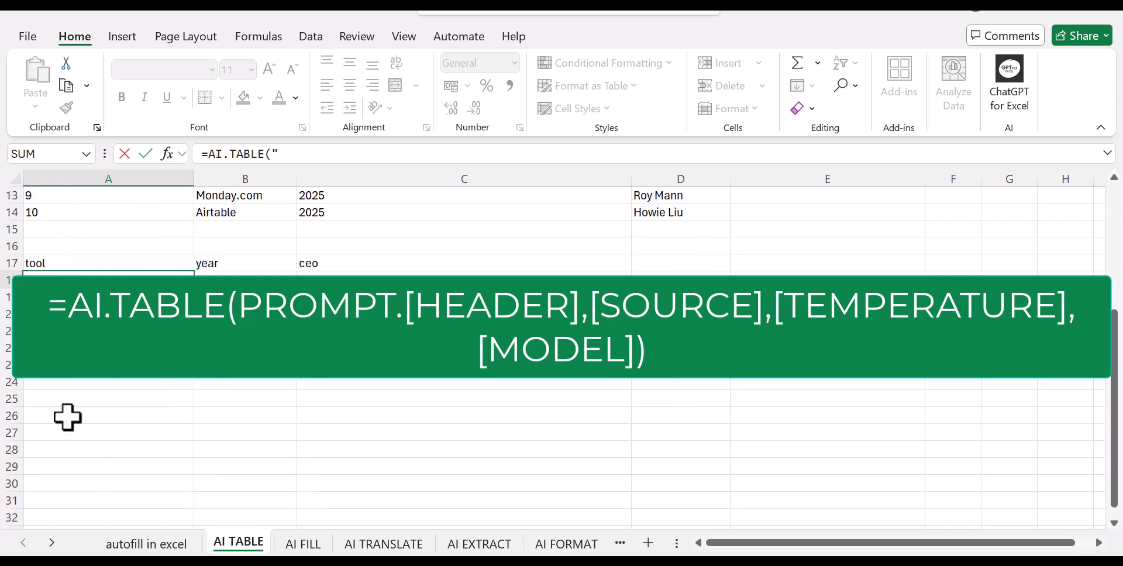
Step: Complete A18 as =AI.TABLE("to productivity tools in 2025",A17:C17) and commit it
type("to")
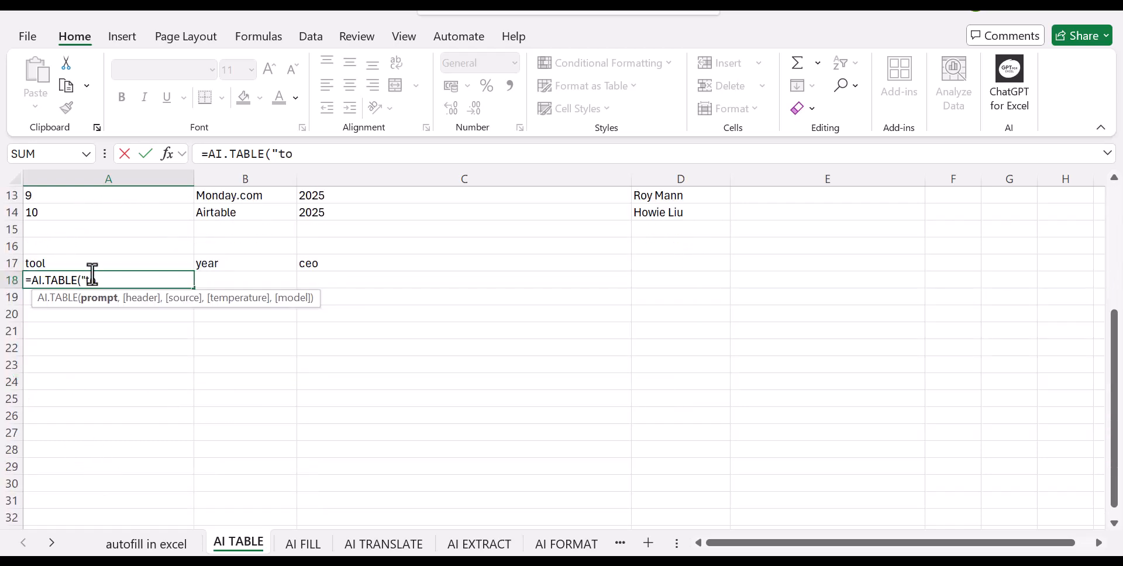
type("productivity")
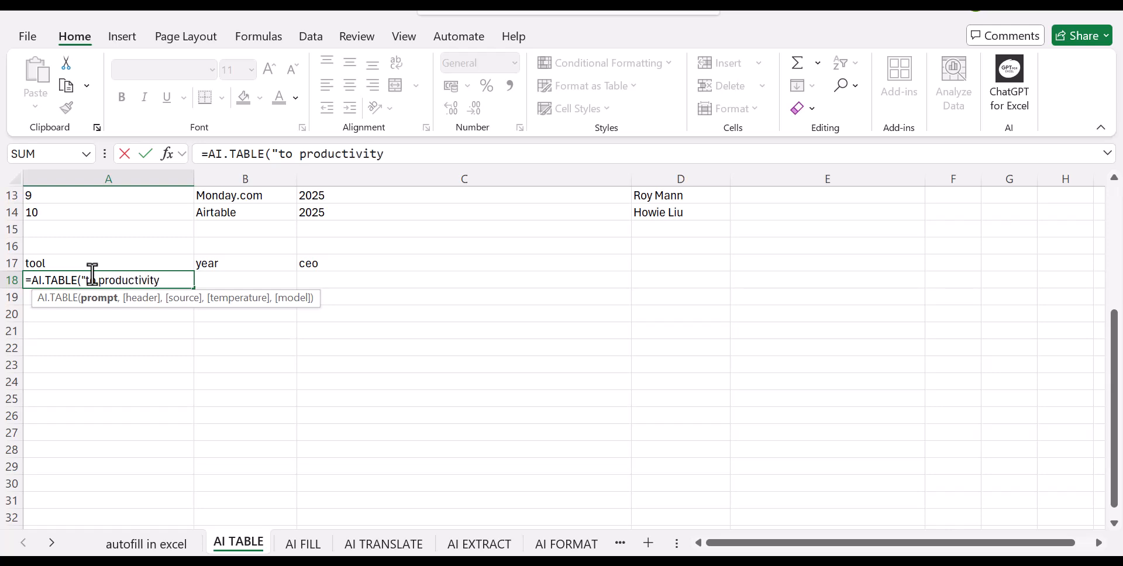
type("tools")
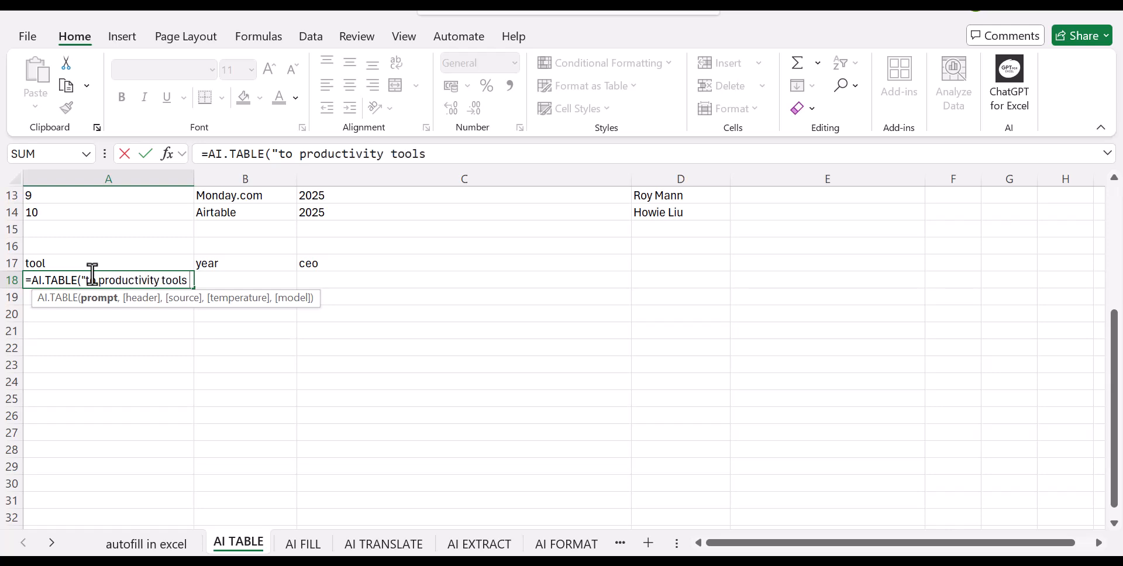
type("in 2025")
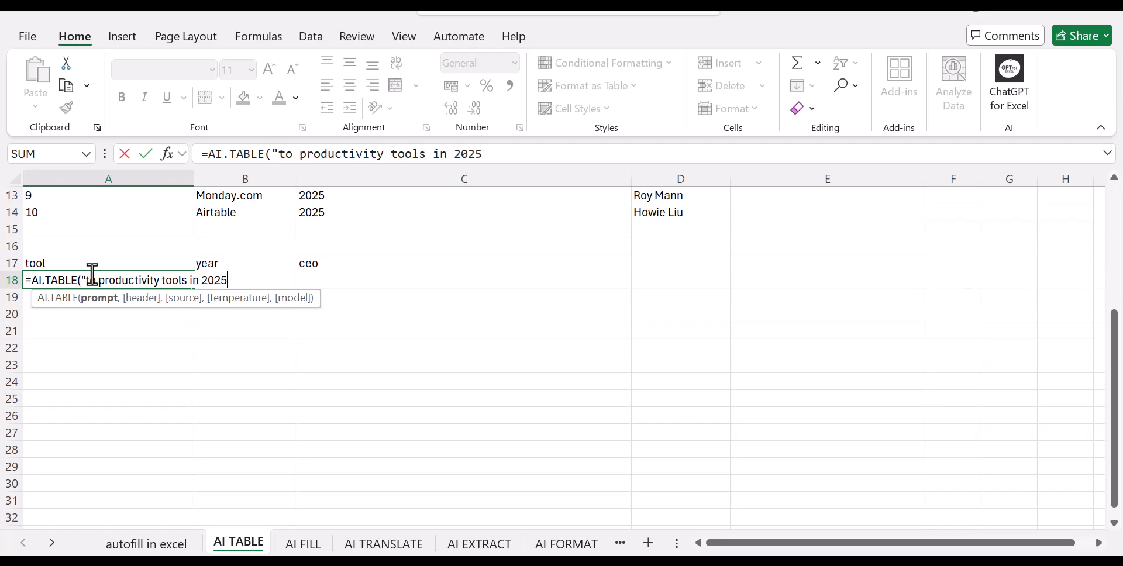
type(",")
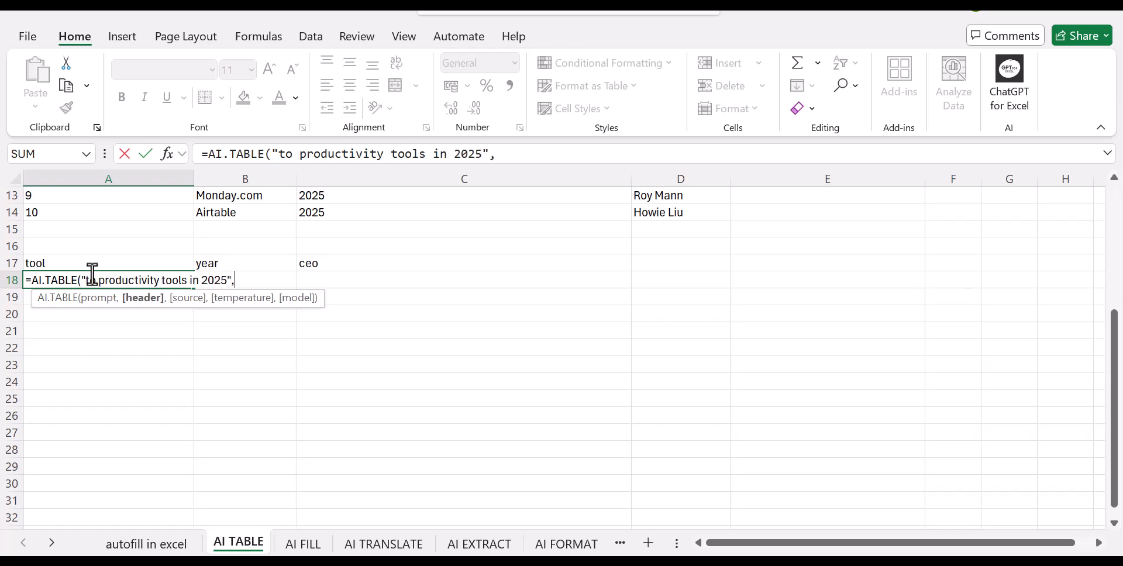
mouse_move(155, 195)
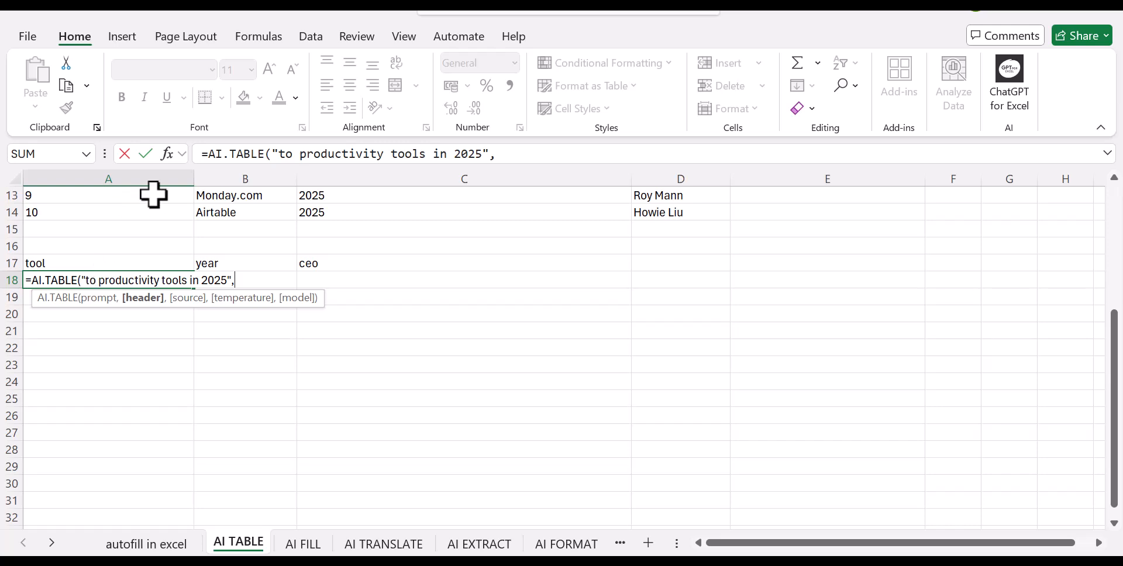
left_click(88, 263)
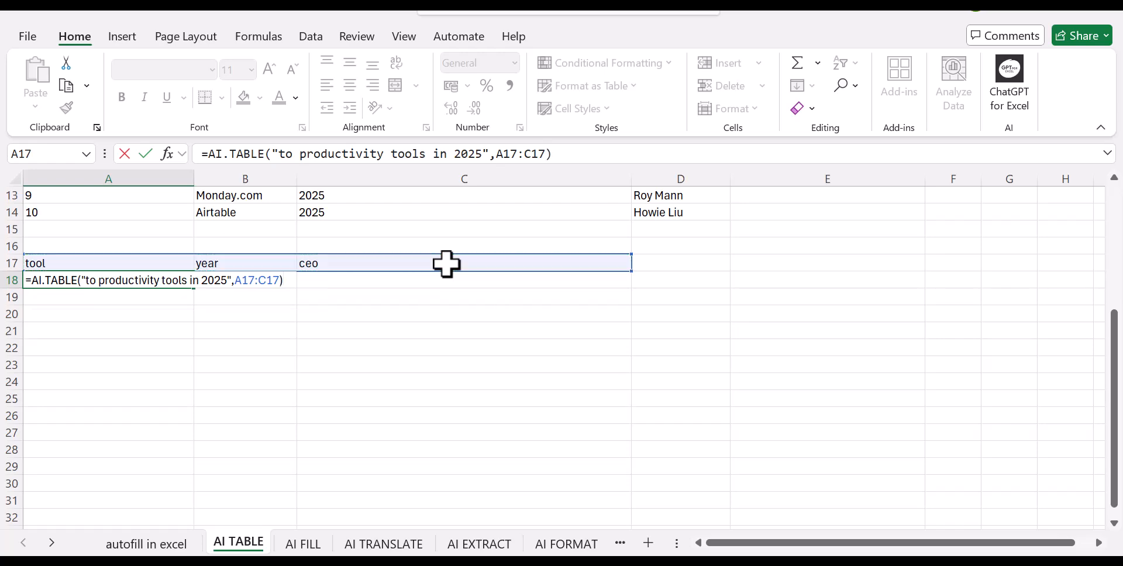
key("Enter")
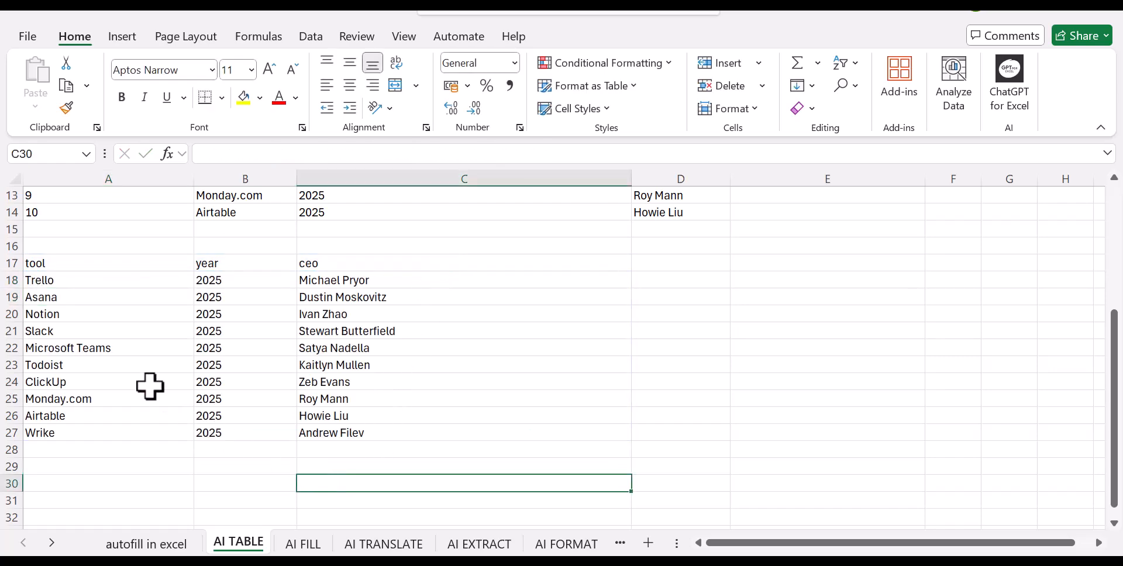
mouse_move(100, 293)
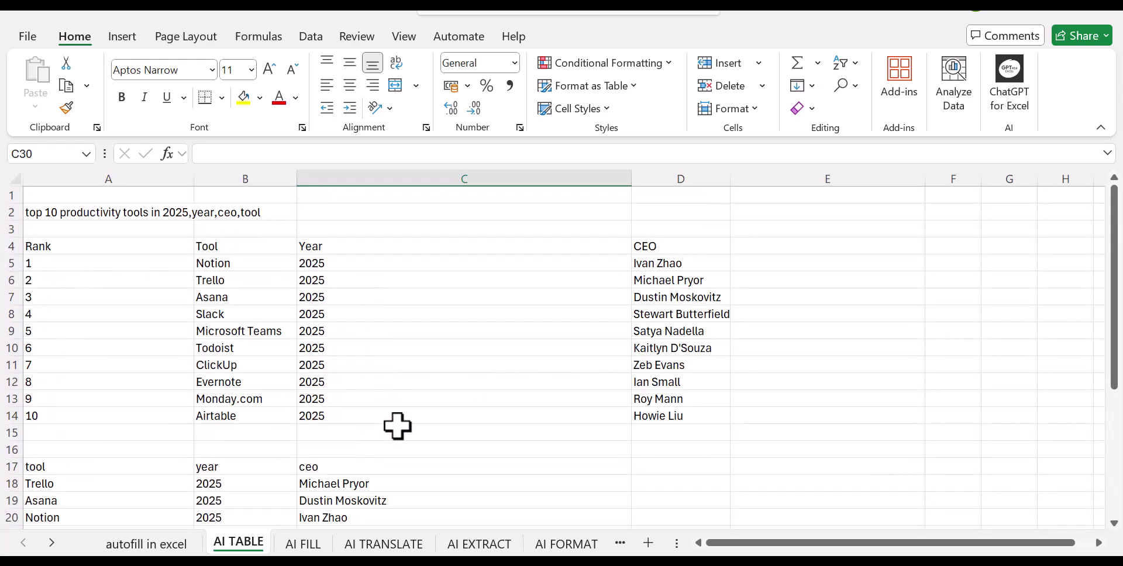
Step: Scroll to compare the generated A18:C27 tools table with the first table
scroll("down", 3)
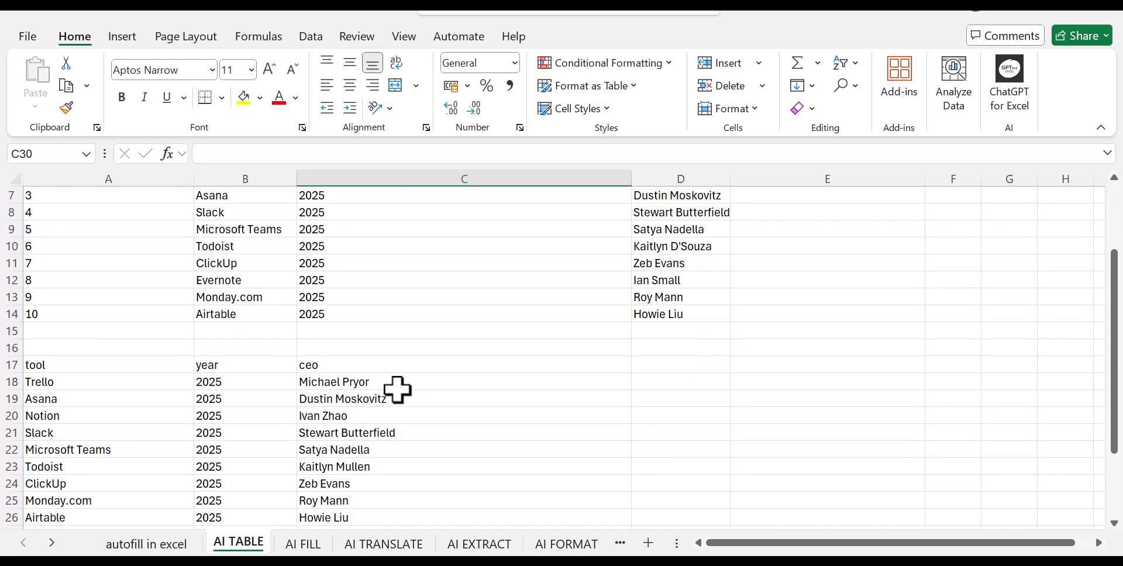
mouse_move(297, 428)
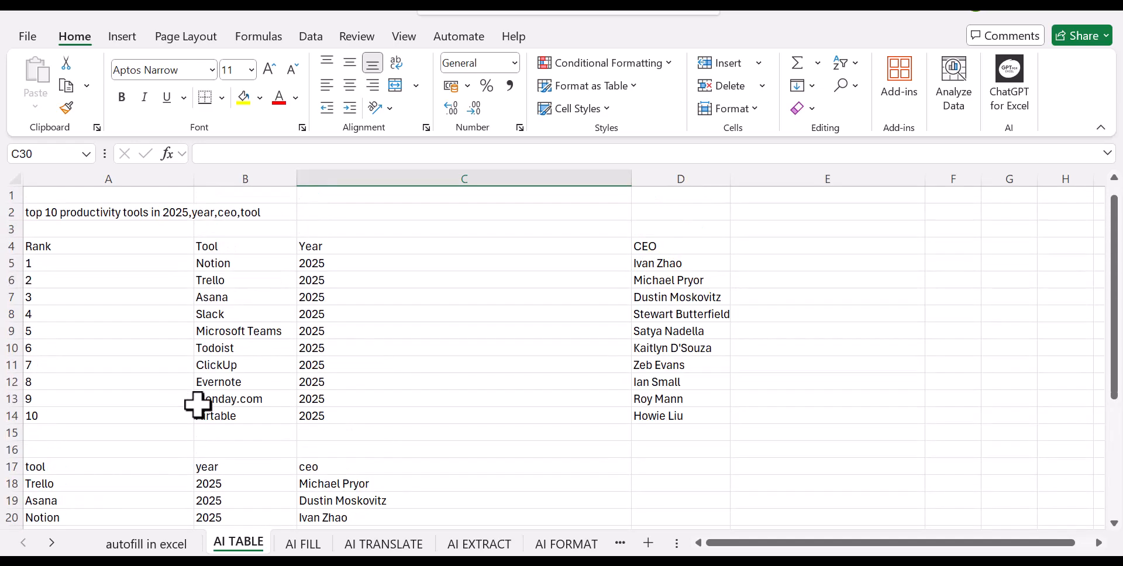
mouse_move(187, 419)
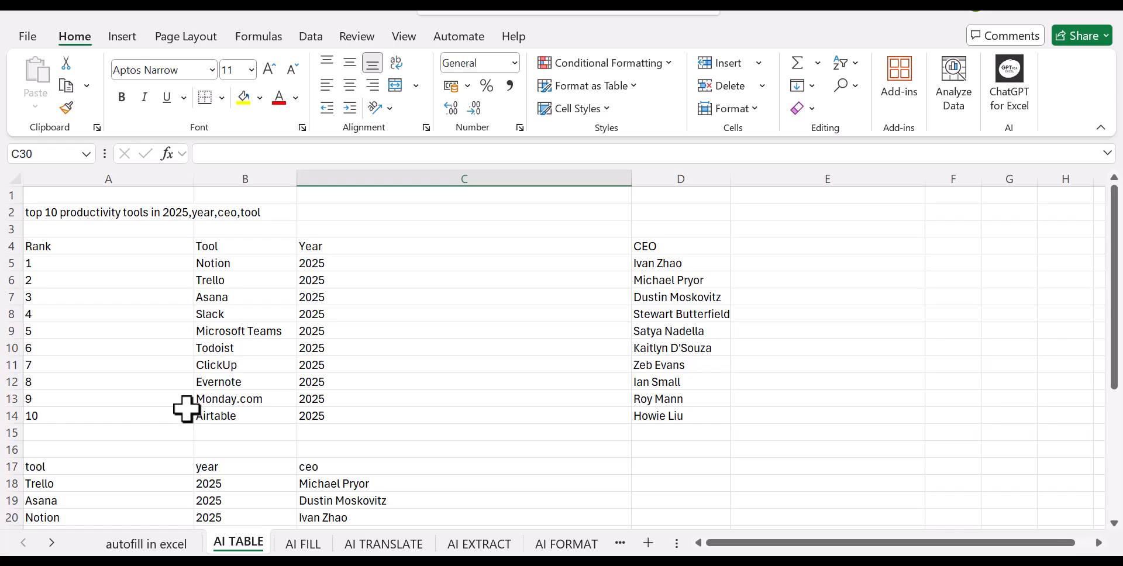
mouse_move(298, 296)
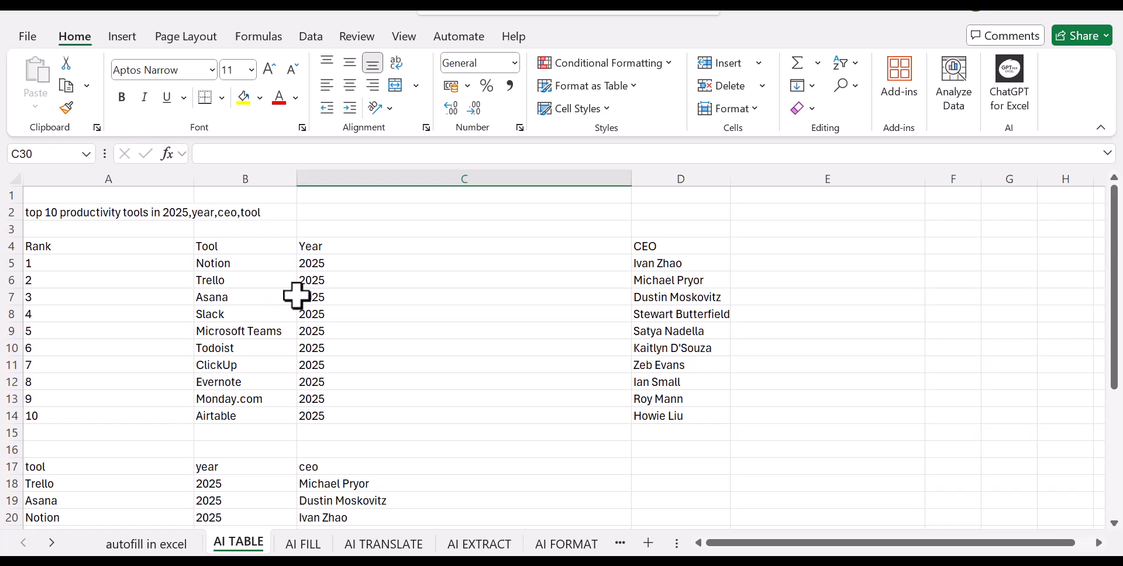
mouse_move(316, 305)
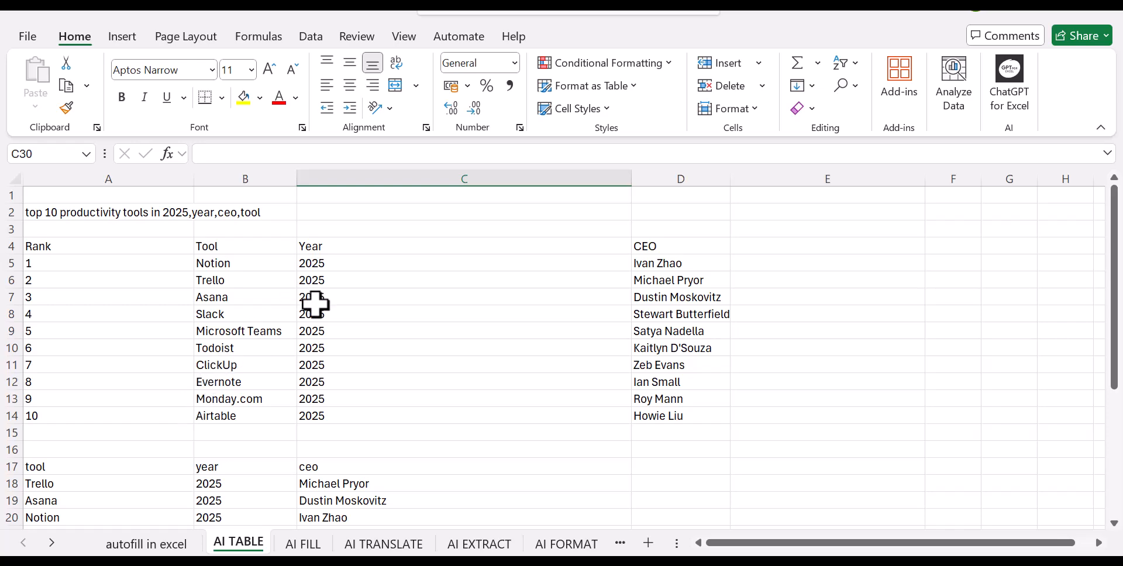
mouse_move(788, 337)
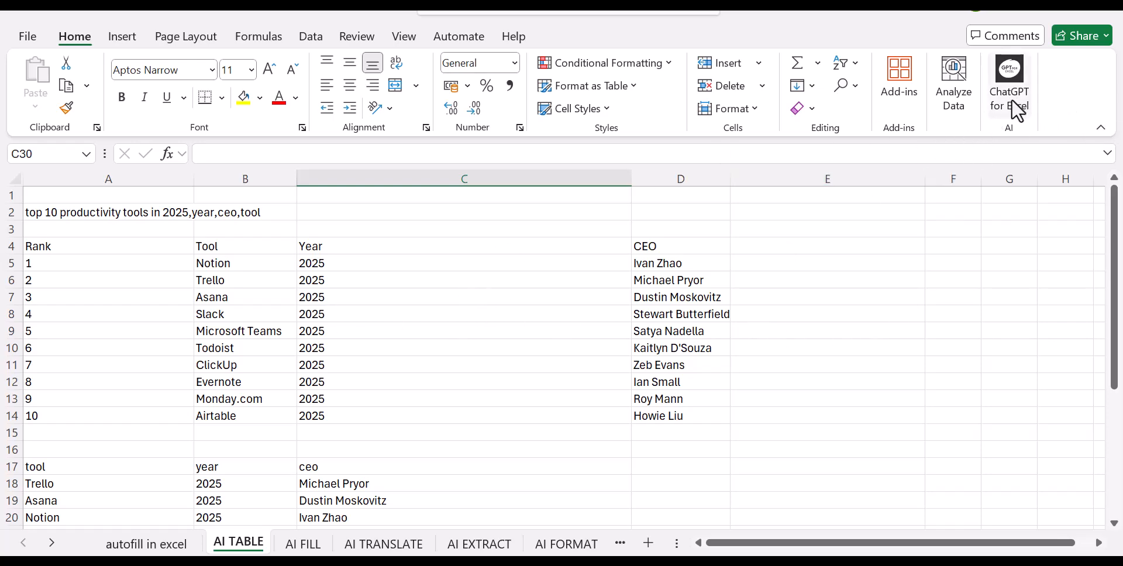
mouse_move(323, 308)
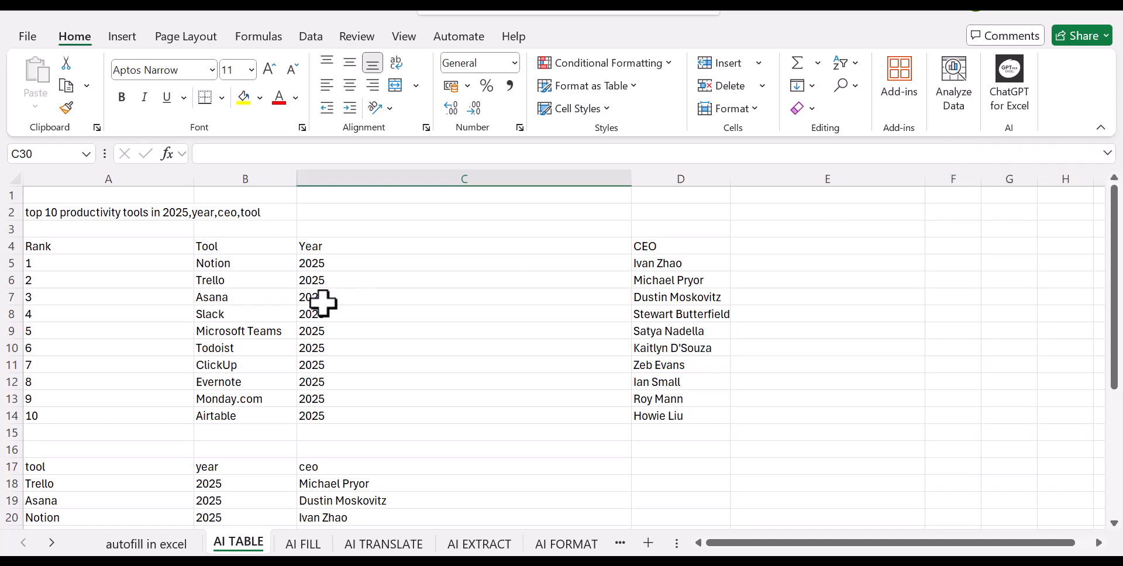
mouse_move(279, 354)
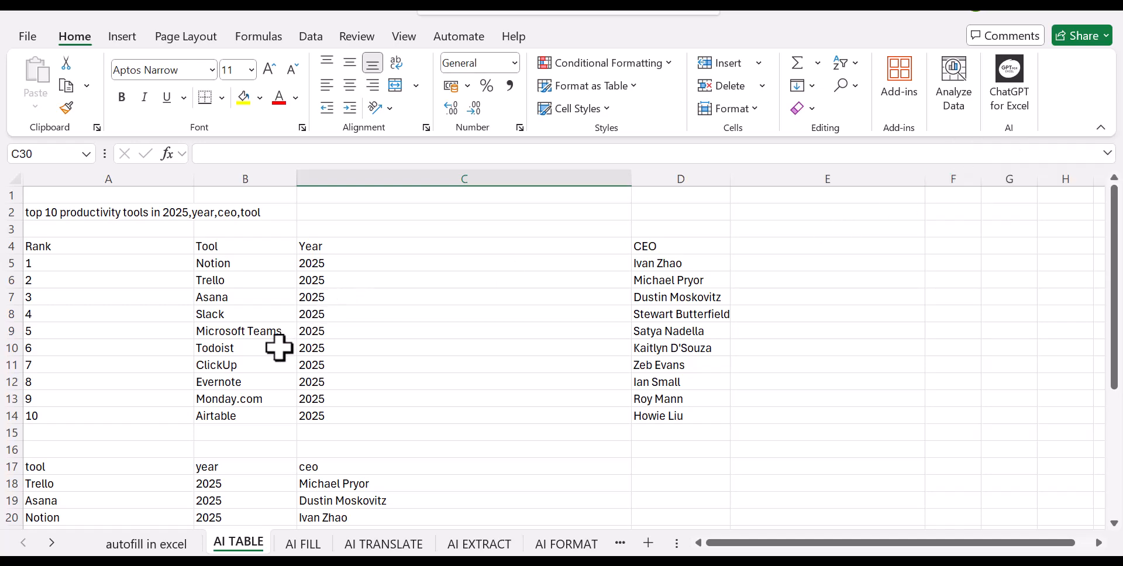
mouse_move(450, 426)
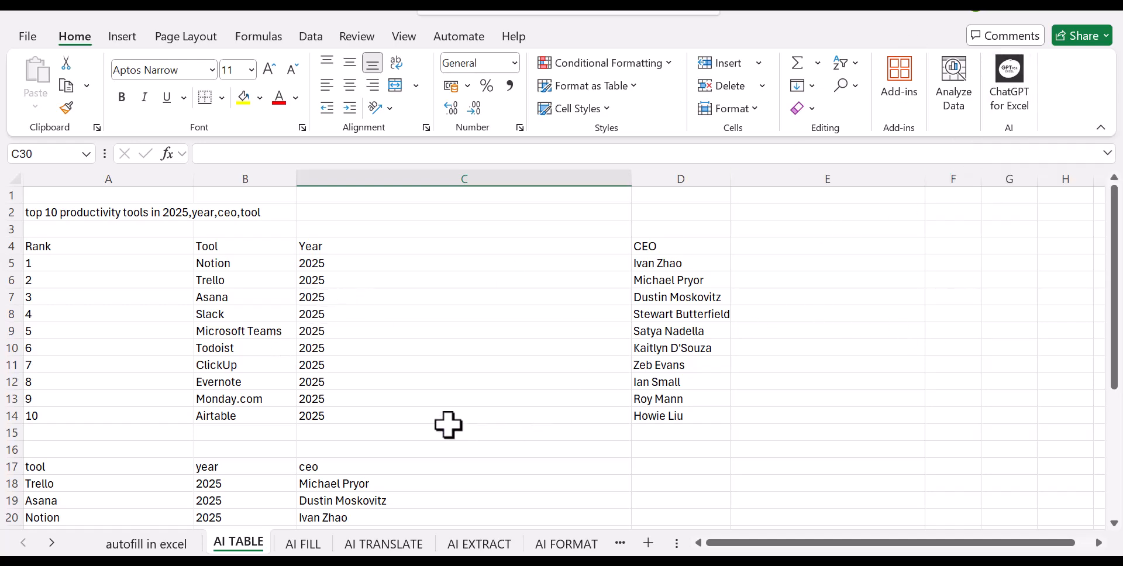
mouse_move(401, 437)
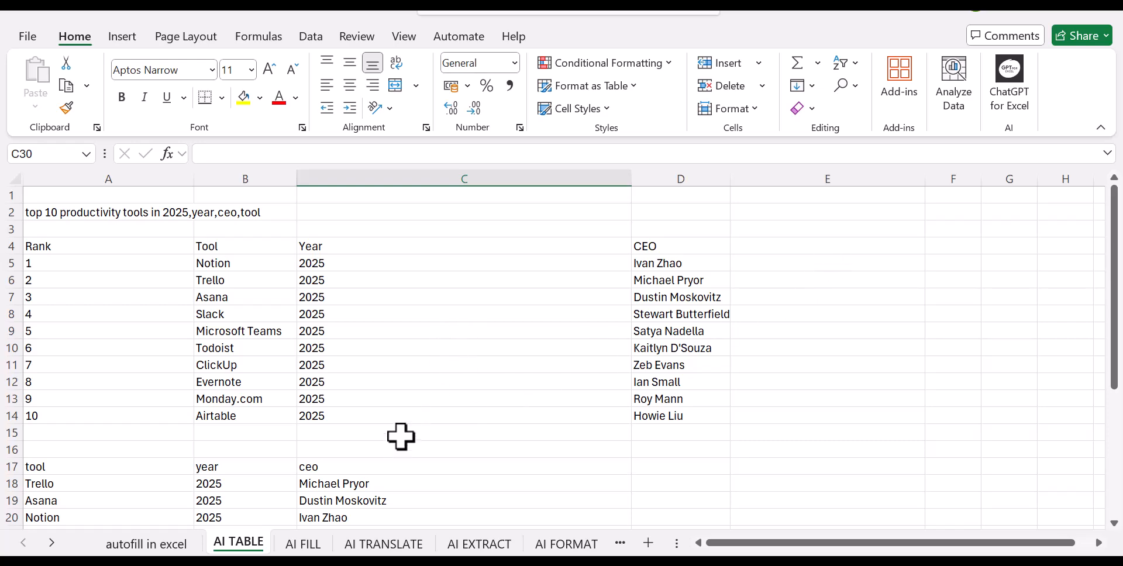
mouse_move(351, 383)
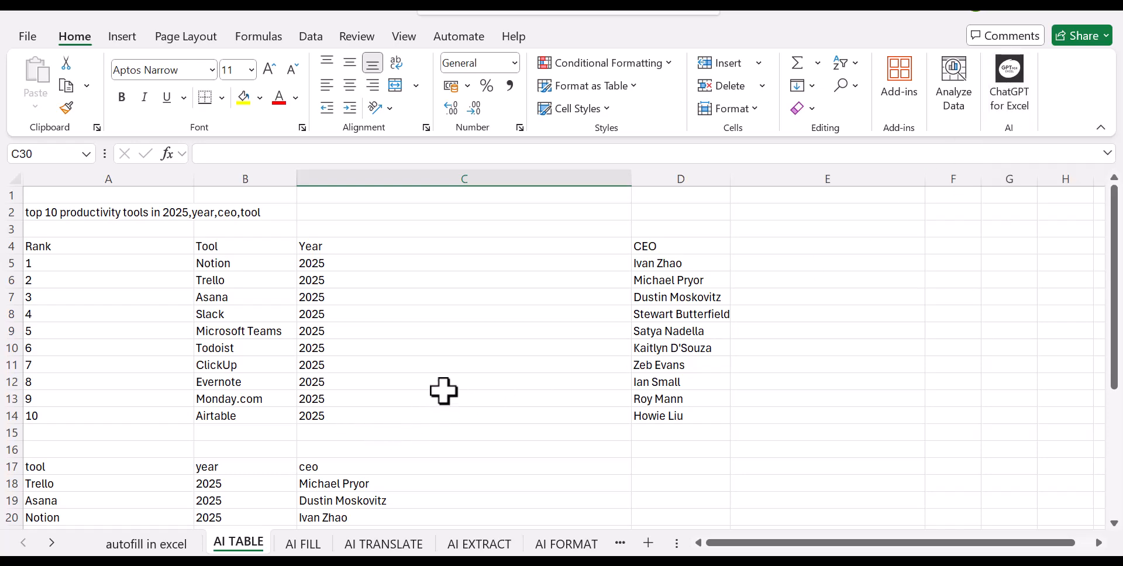
mouse_move(573, 361)
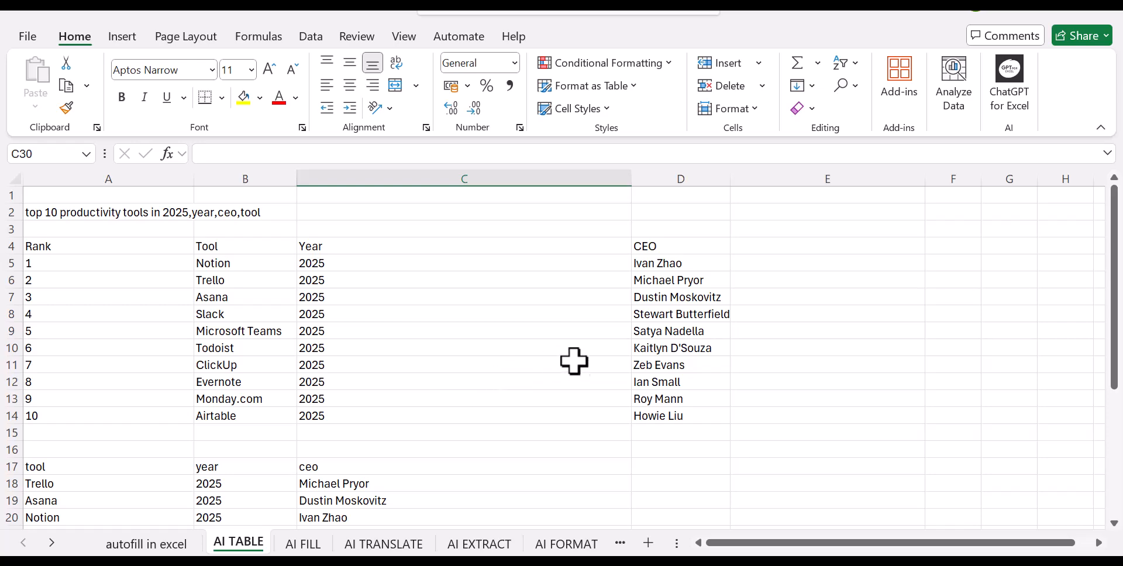